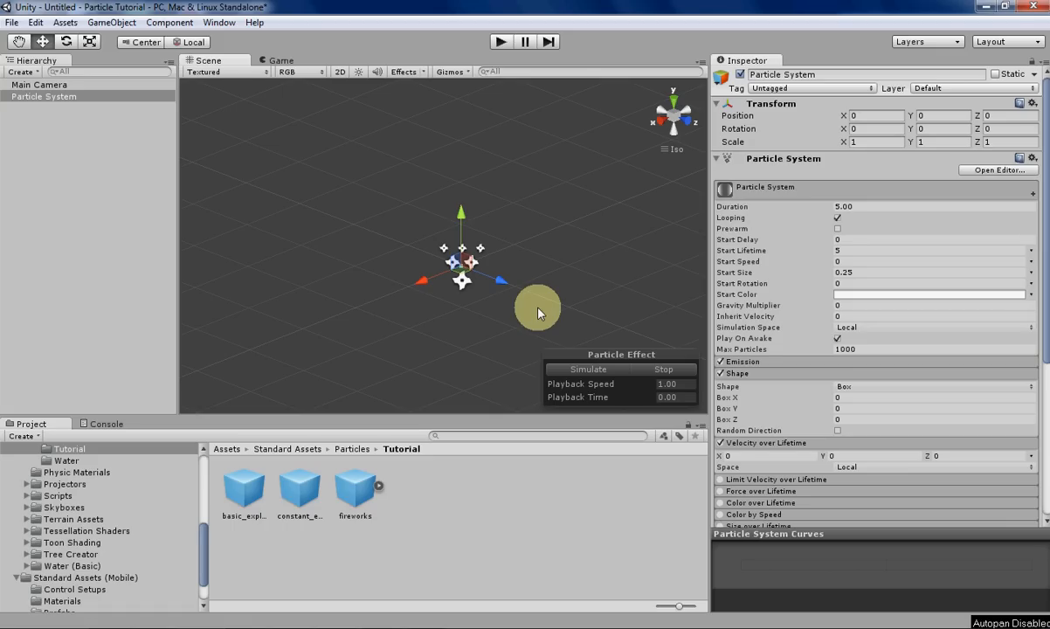
pyautogui.moveTo(795, 479)
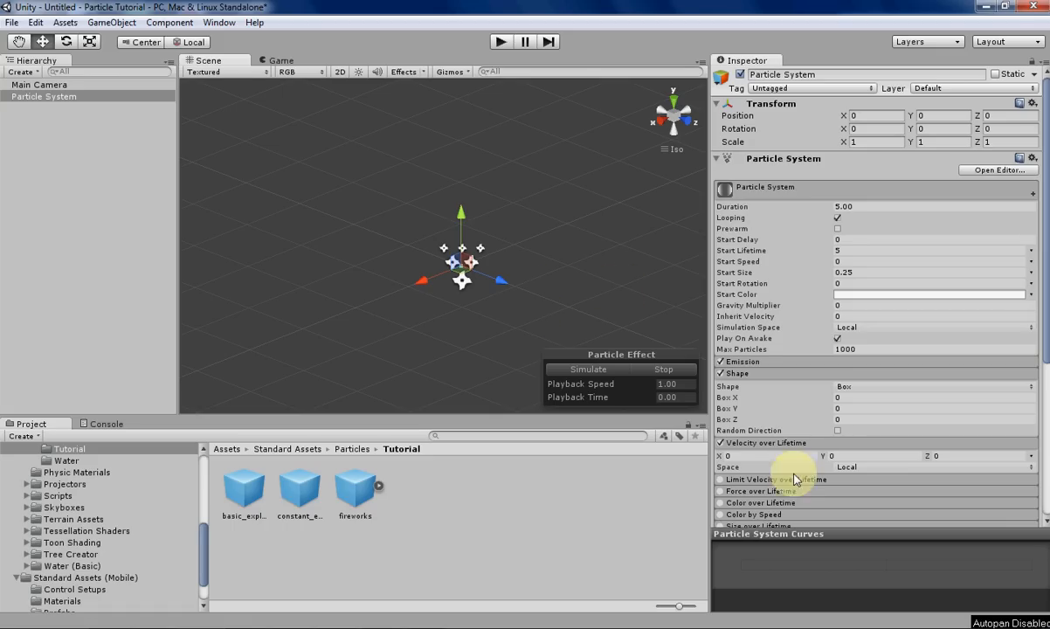
pyautogui.moveTo(788, 539)
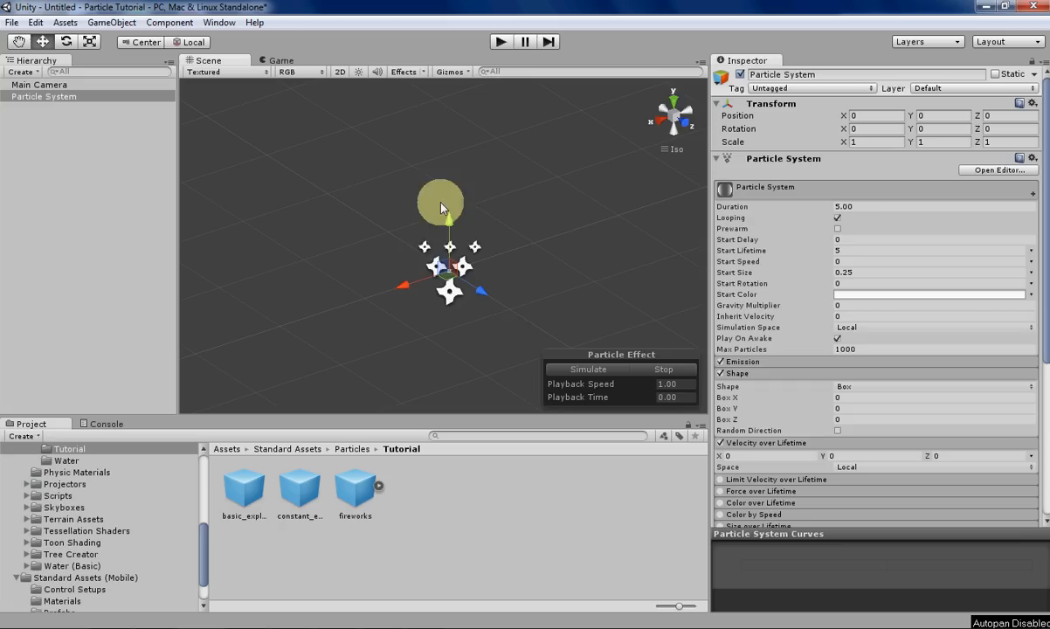
pyautogui.moveTo(815, 245)
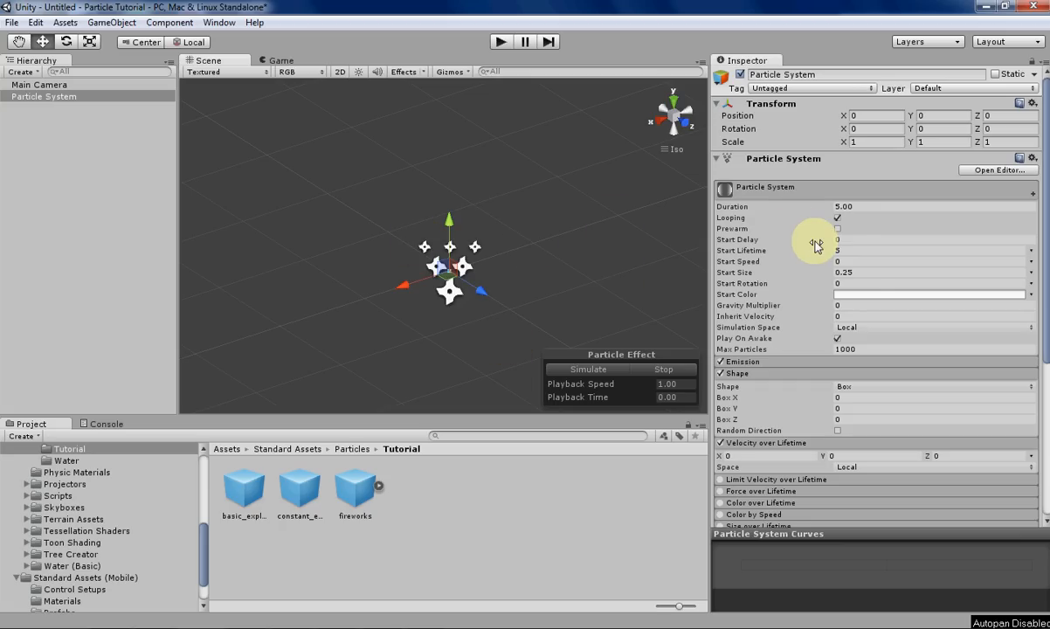
pyautogui.moveTo(791, 547)
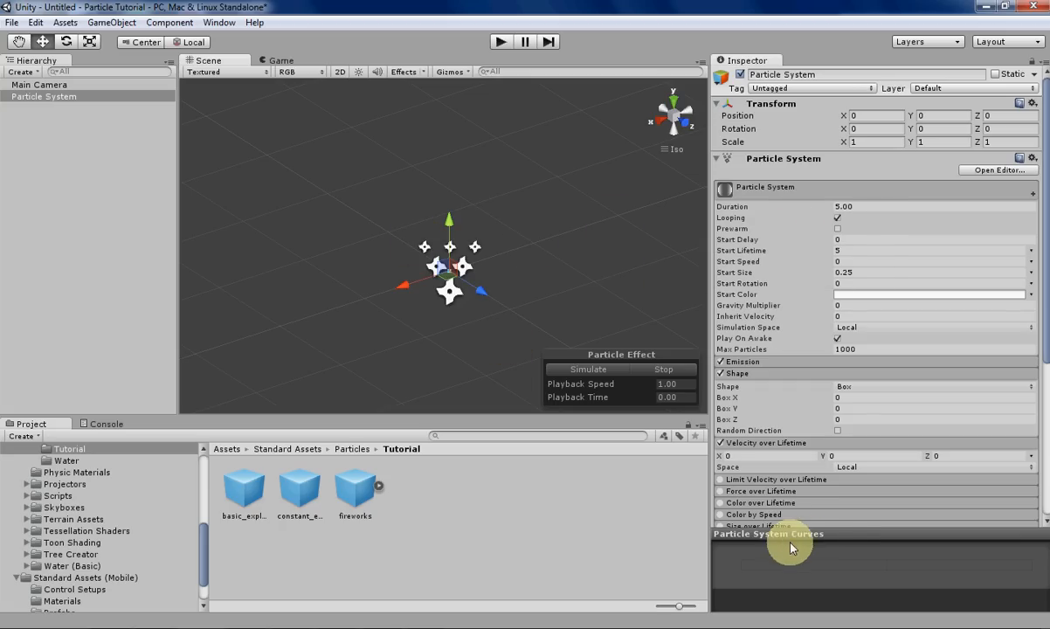
pyautogui.moveTo(816, 448)
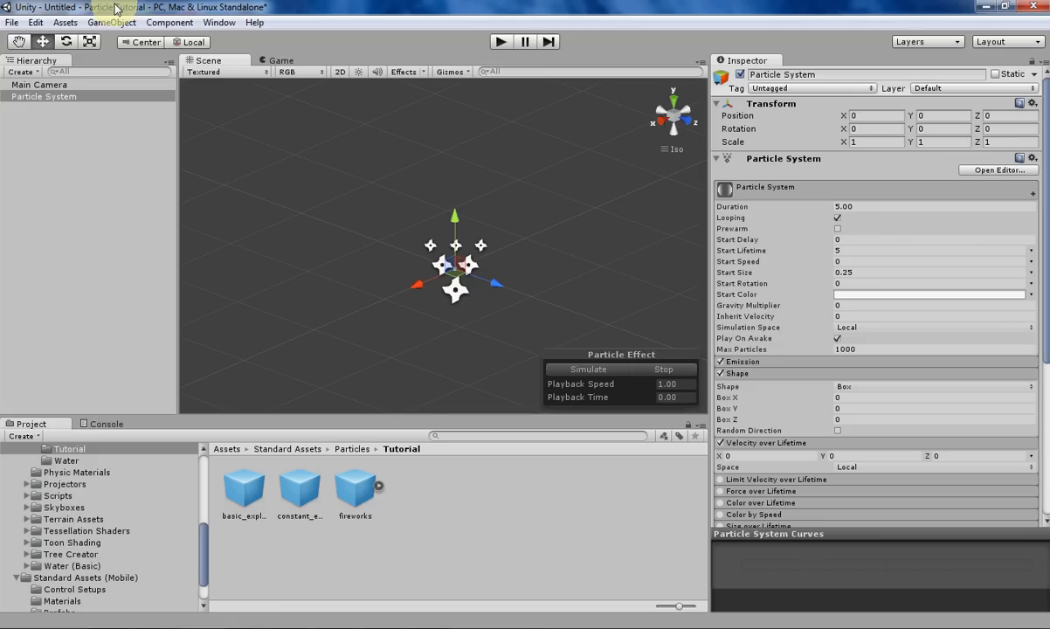
# Add a second particle system to the scene, then delete it
pyautogui.click(587, 368)
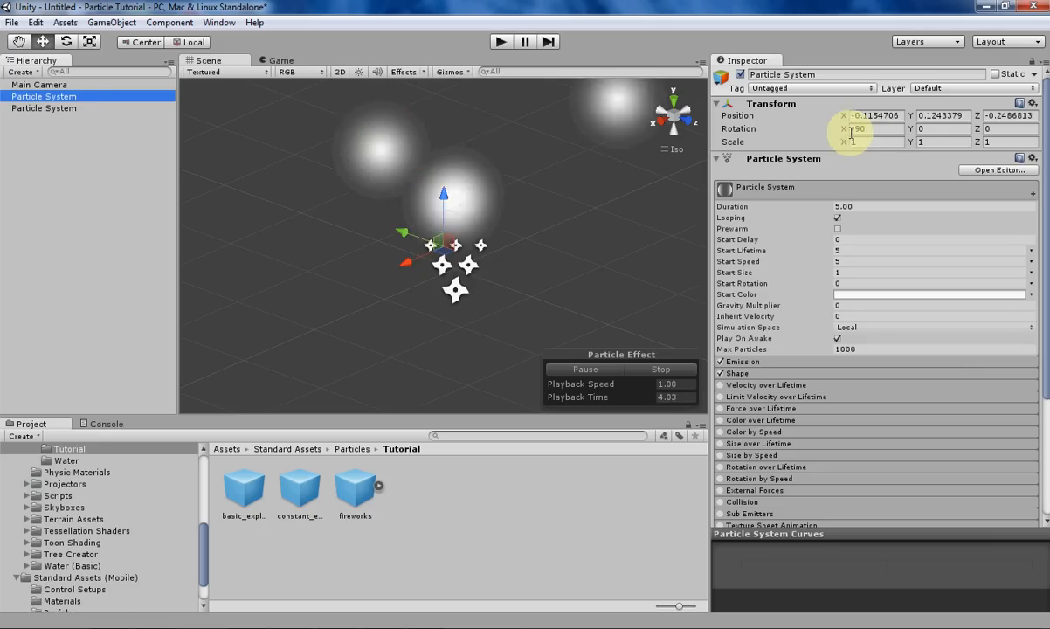
pyautogui.rightClick(43, 96)
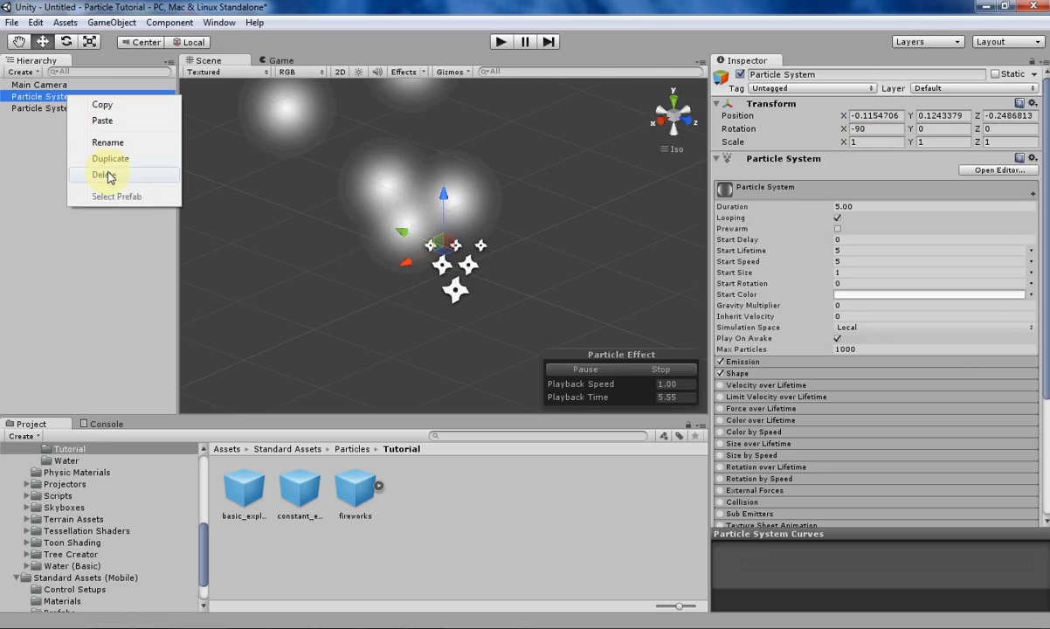
pyautogui.click(104, 175)
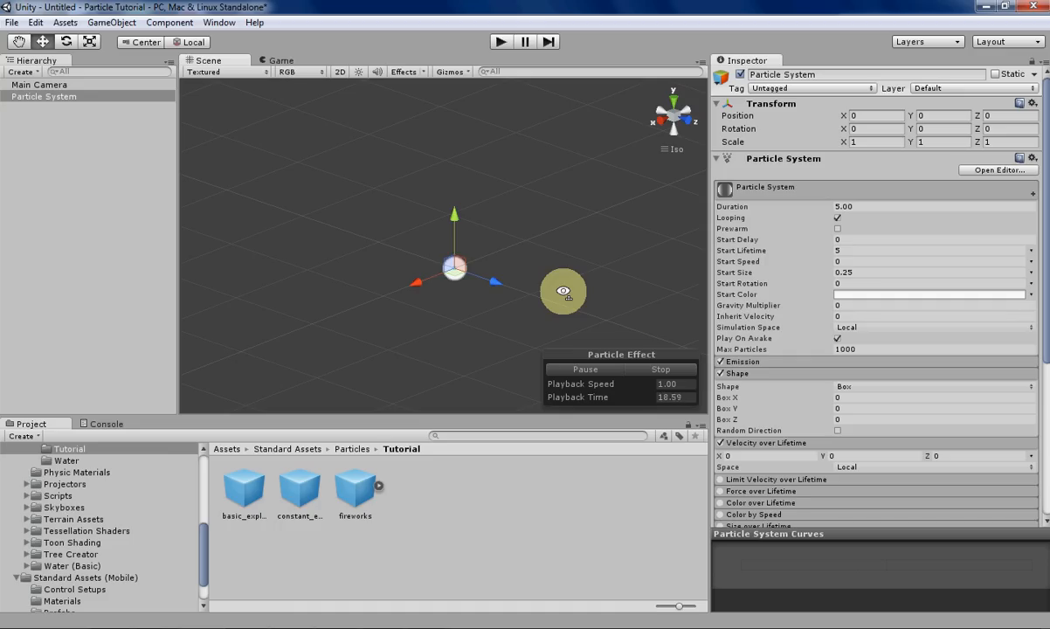
pyautogui.moveTo(878, 387)
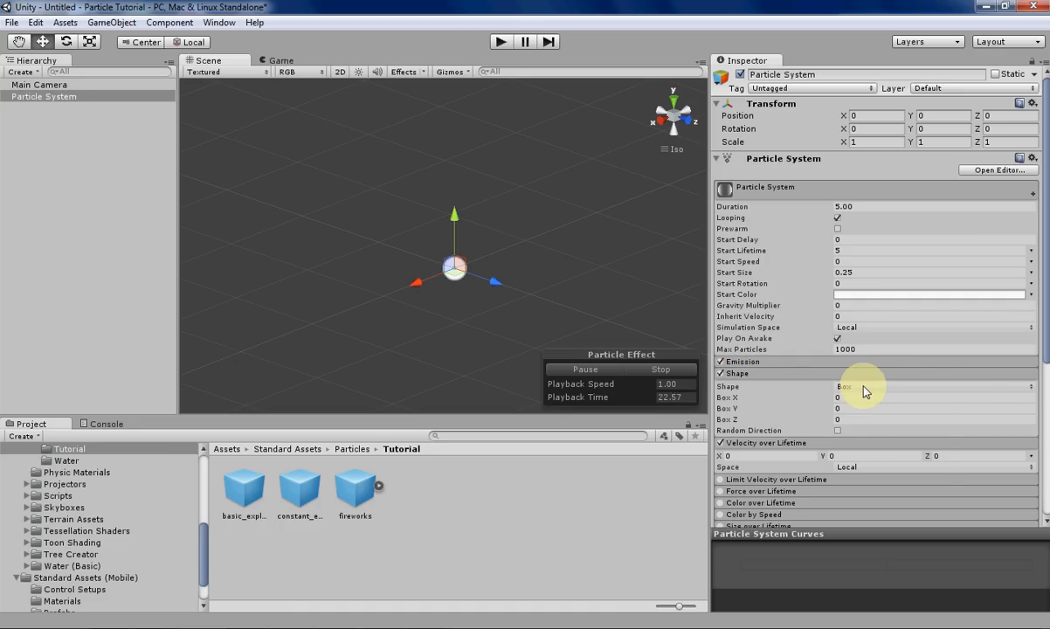
# Keep Box as the emitter shape and select the X velocity field
pyautogui.click(935, 386)
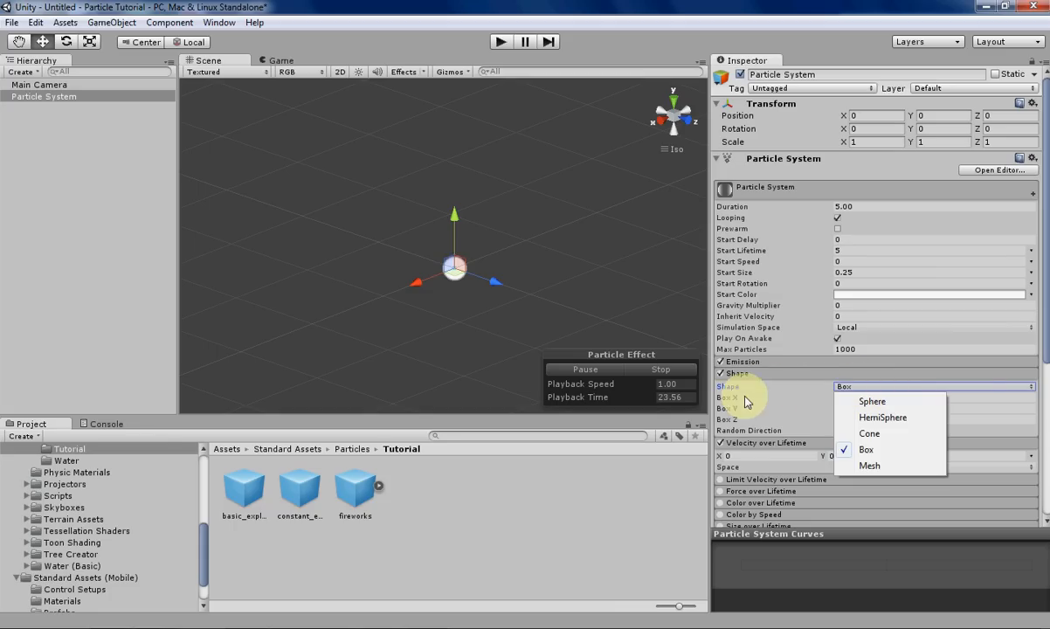
pyautogui.click(865, 449)
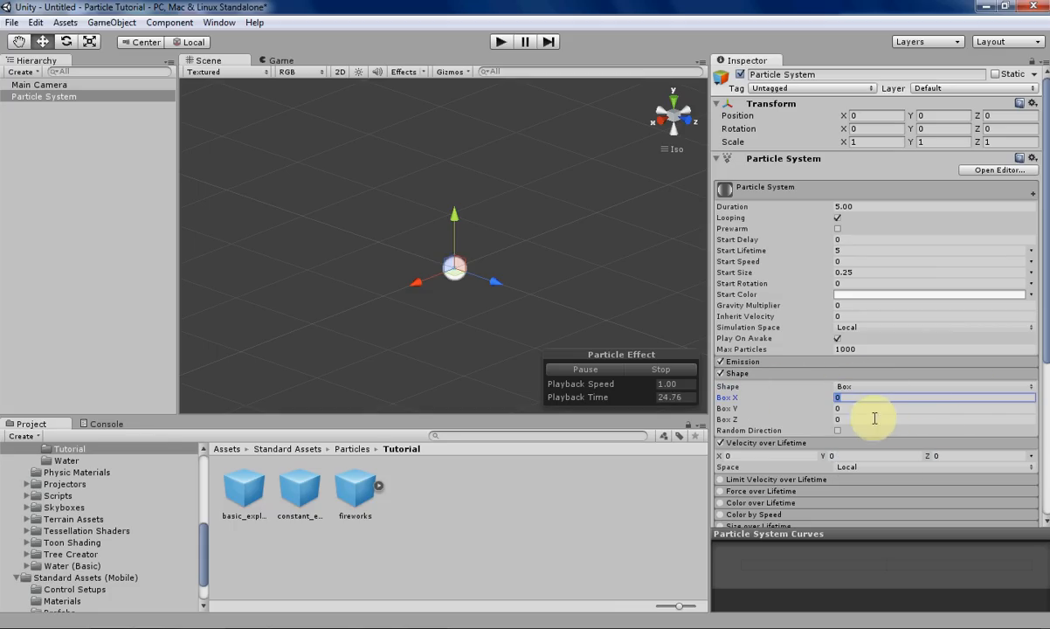
pyautogui.moveTo(556, 315)
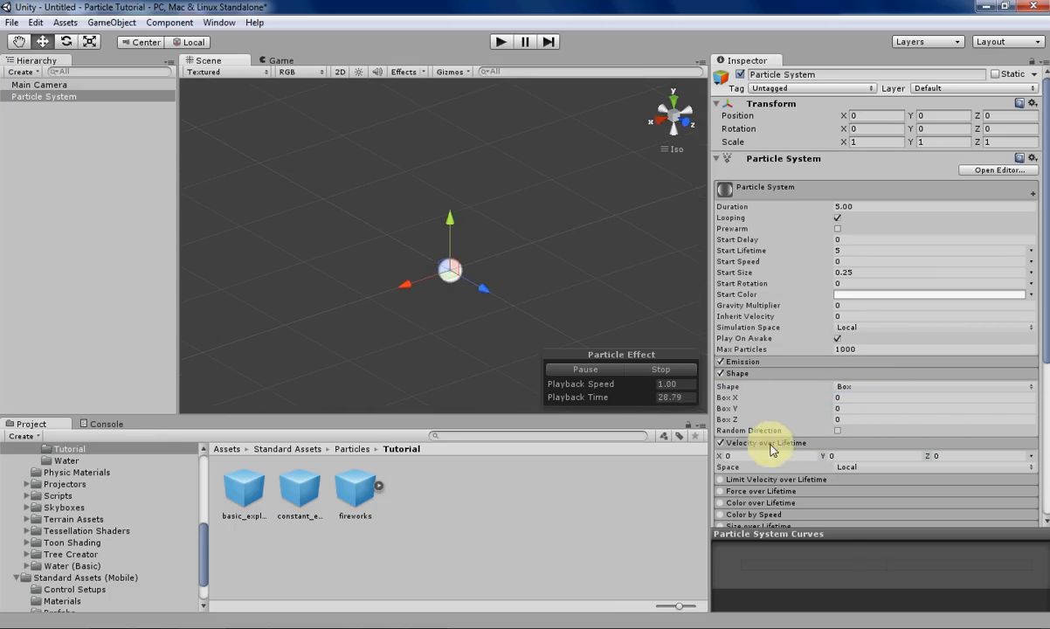
pyautogui.click(767, 455)
pyautogui.write('5')
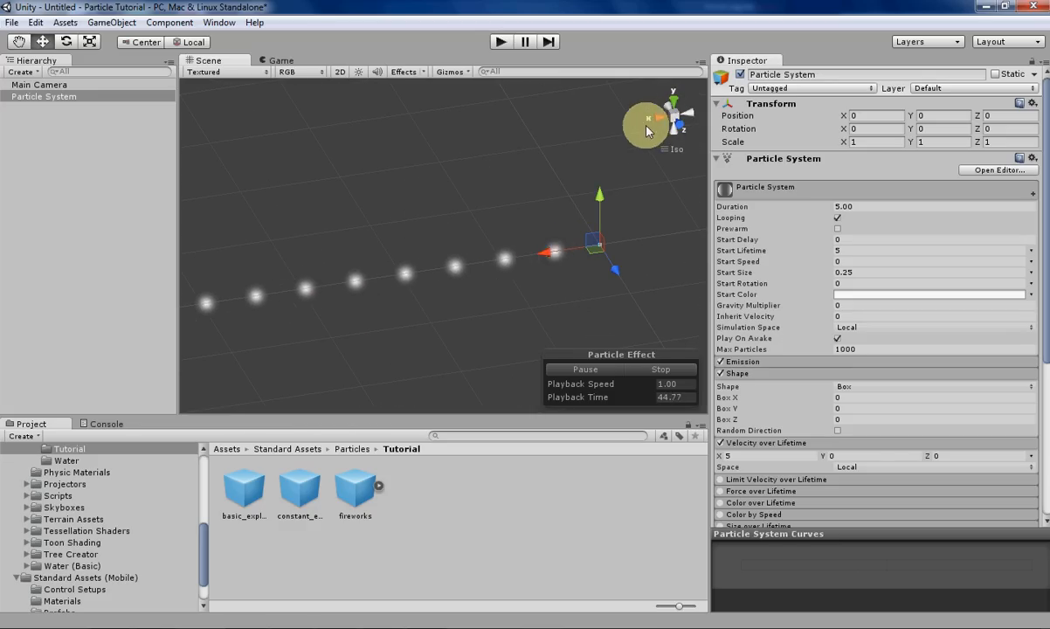
pyautogui.moveTo(514, 262)
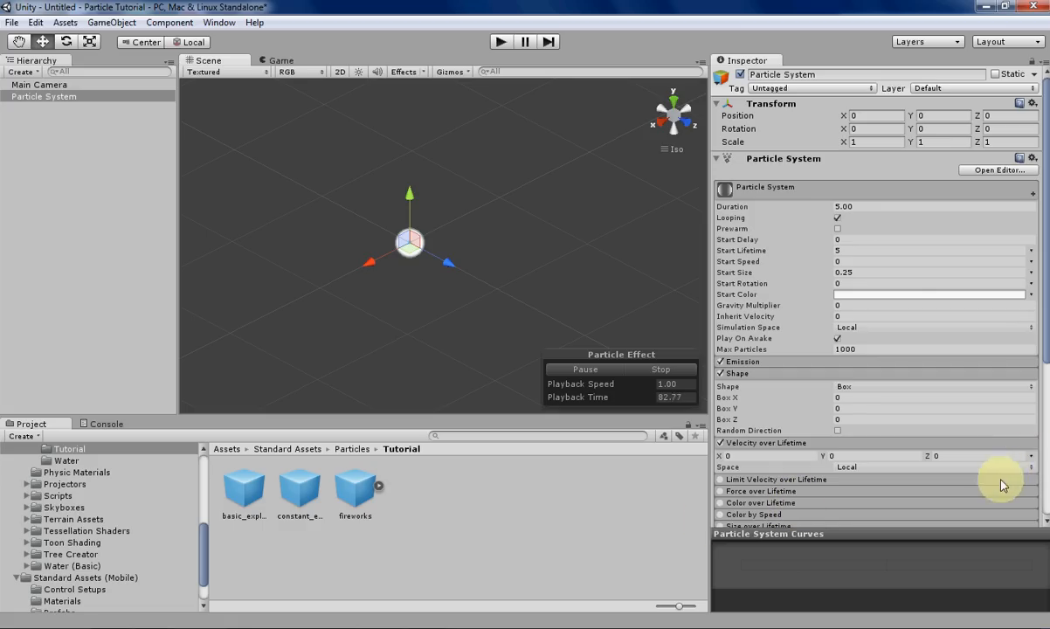
# Switch Velocity over Lifetime from constants to Curve mode
pyautogui.click(1032, 455)
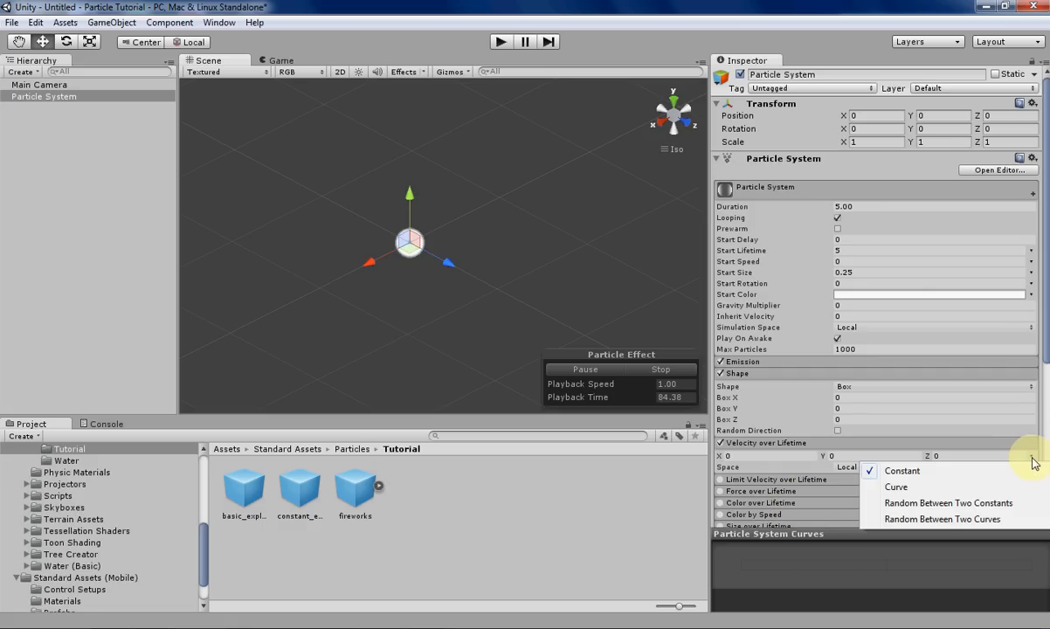
pyautogui.moveTo(934, 486)
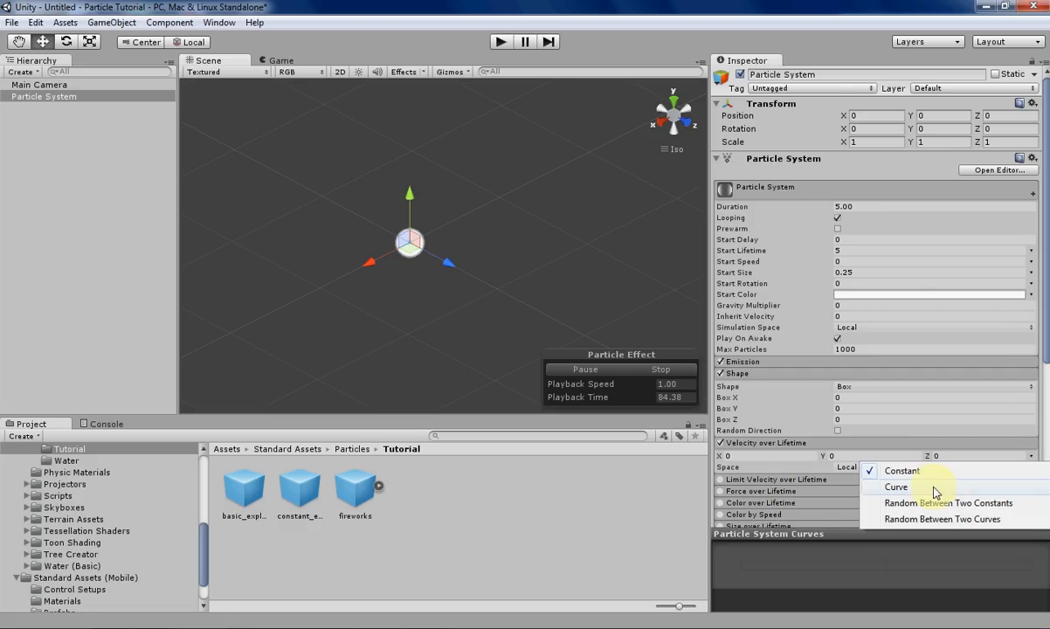
pyautogui.click(896, 486)
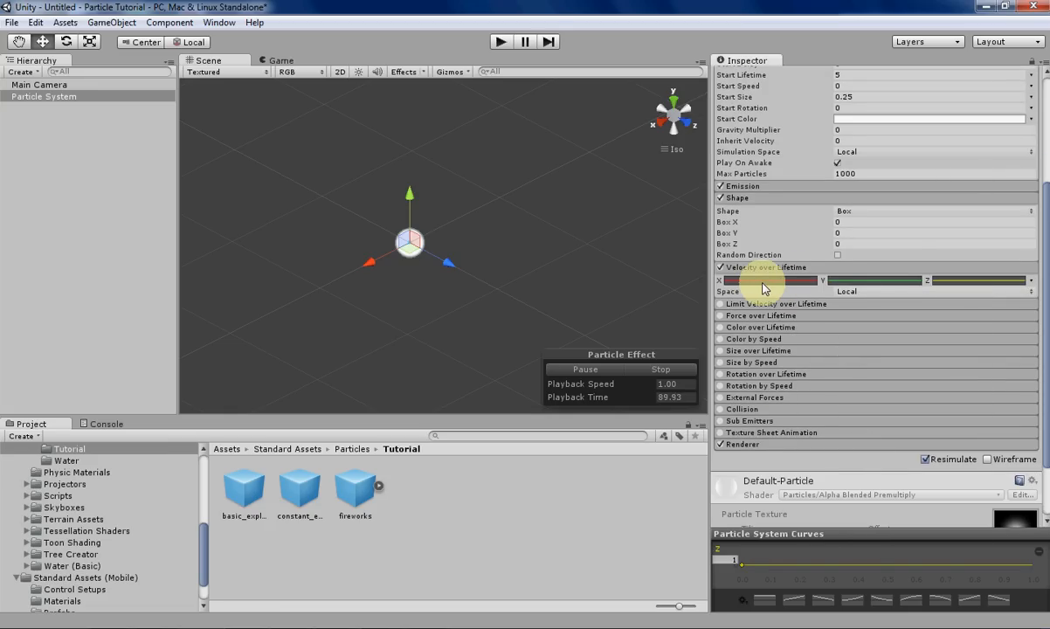
pyautogui.moveTo(959, 282)
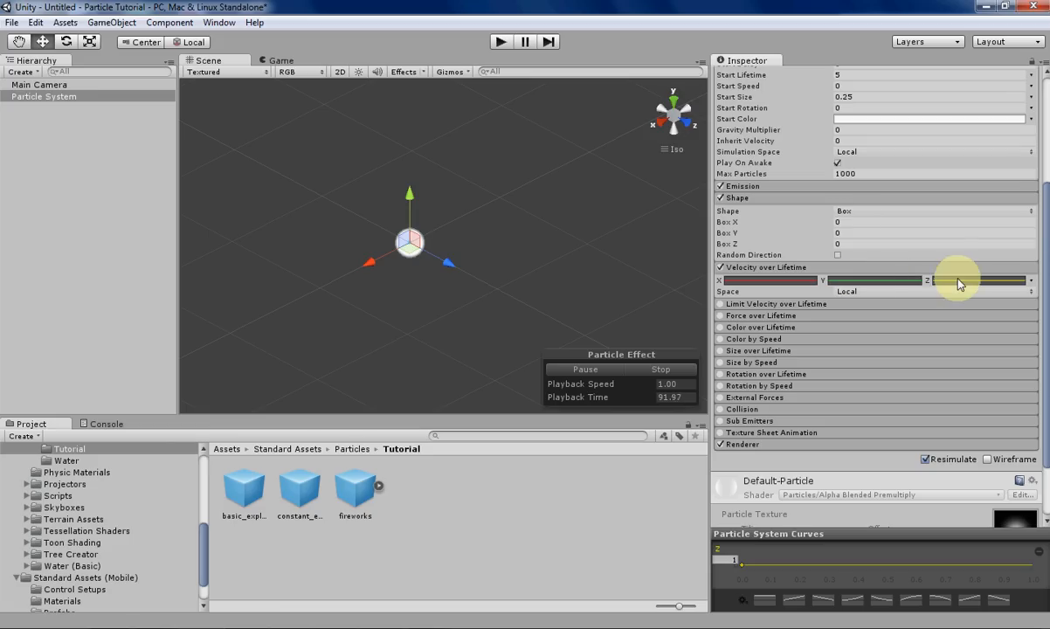
pyautogui.scroll(3)
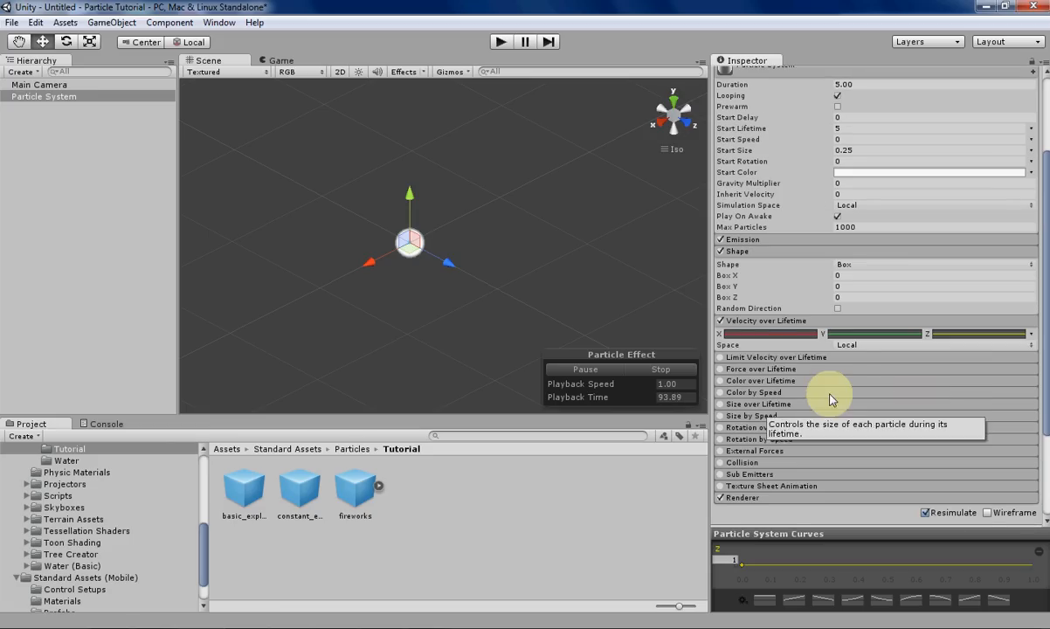
pyautogui.scroll(-3)
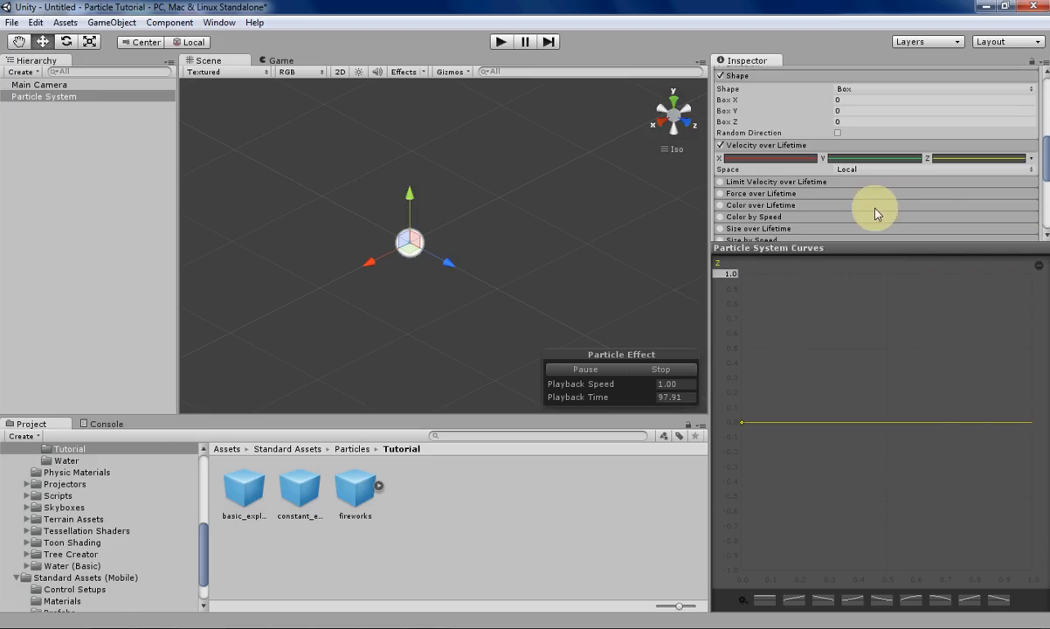
pyautogui.moveTo(795, 274)
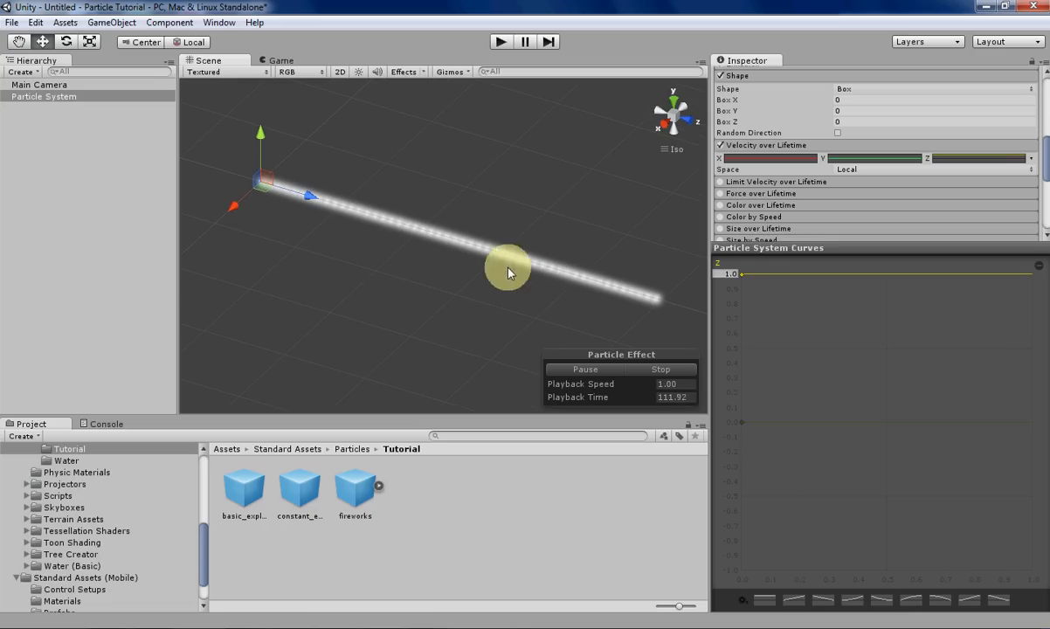
pyautogui.moveTo(813, 428)
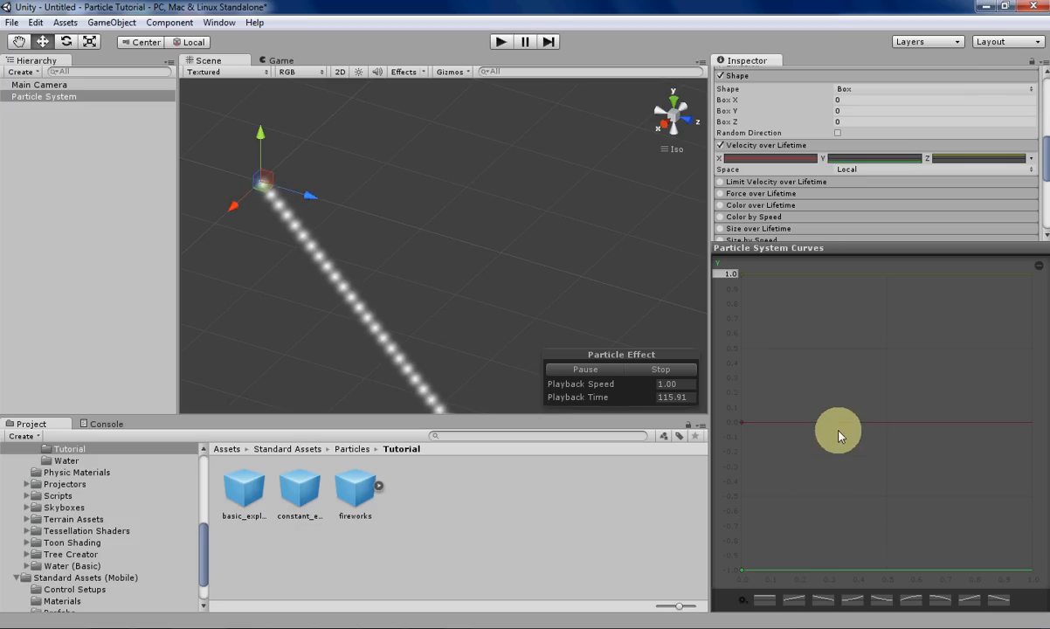
pyautogui.moveTo(843, 279)
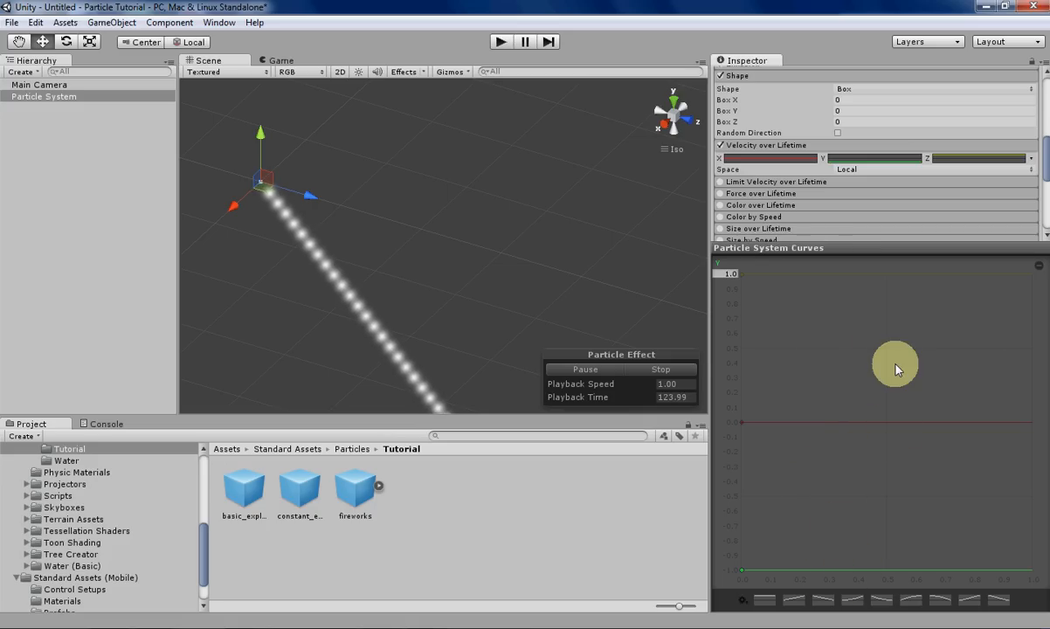
pyautogui.moveTo(807, 501)
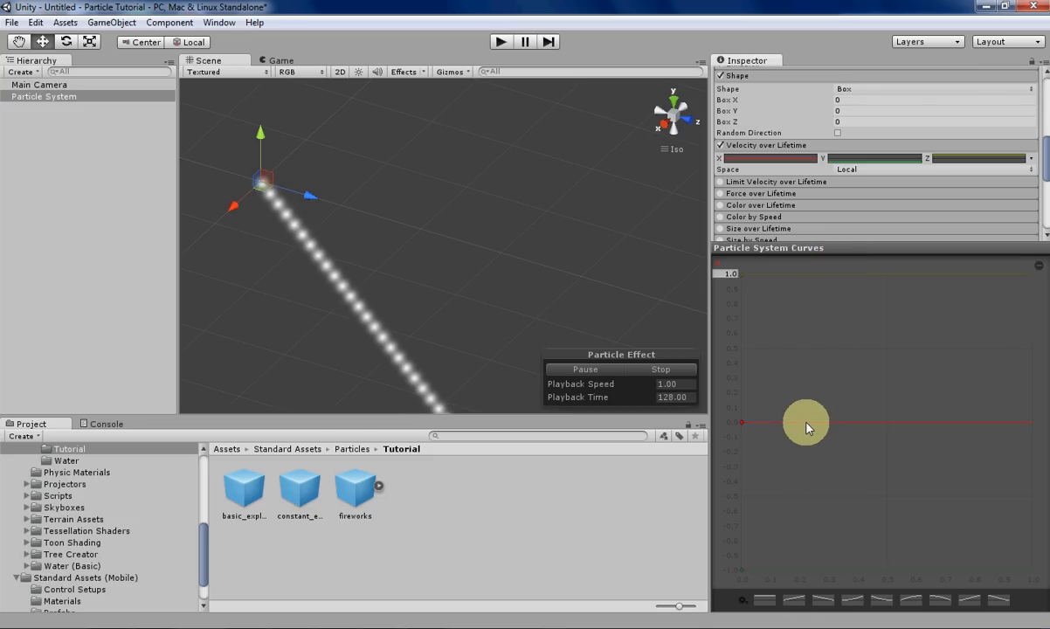
pyautogui.moveTo(773, 299)
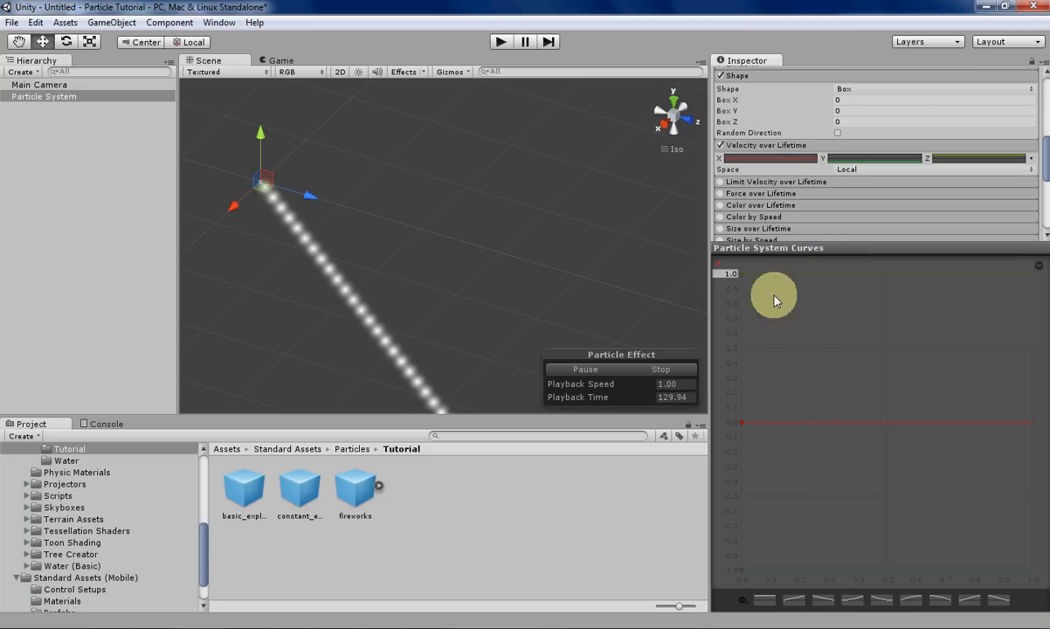
pyautogui.moveTo(878, 166)
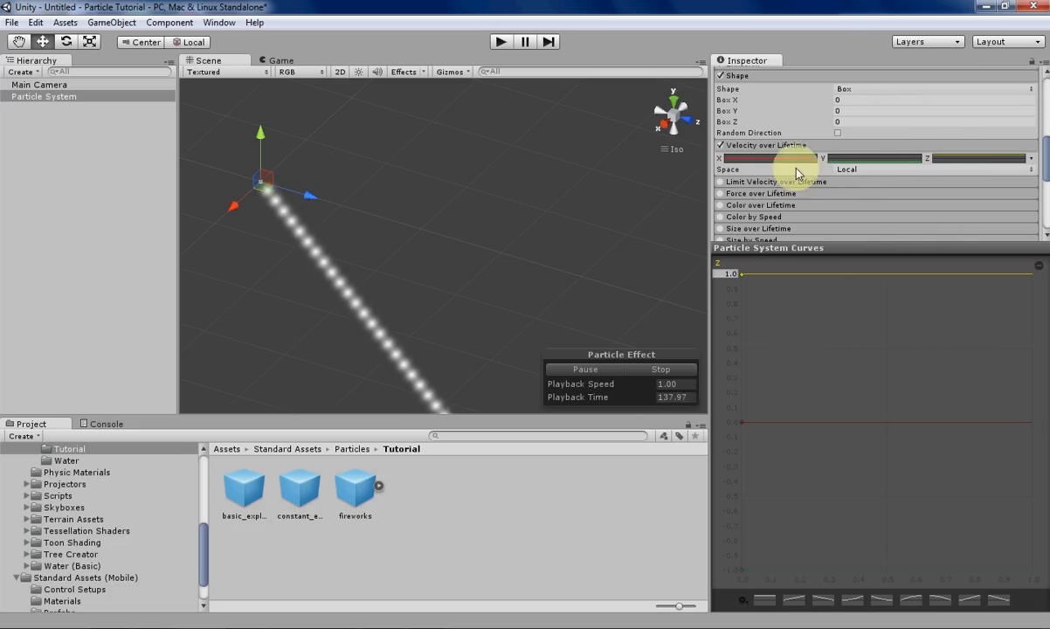
pyautogui.moveTo(967, 291)
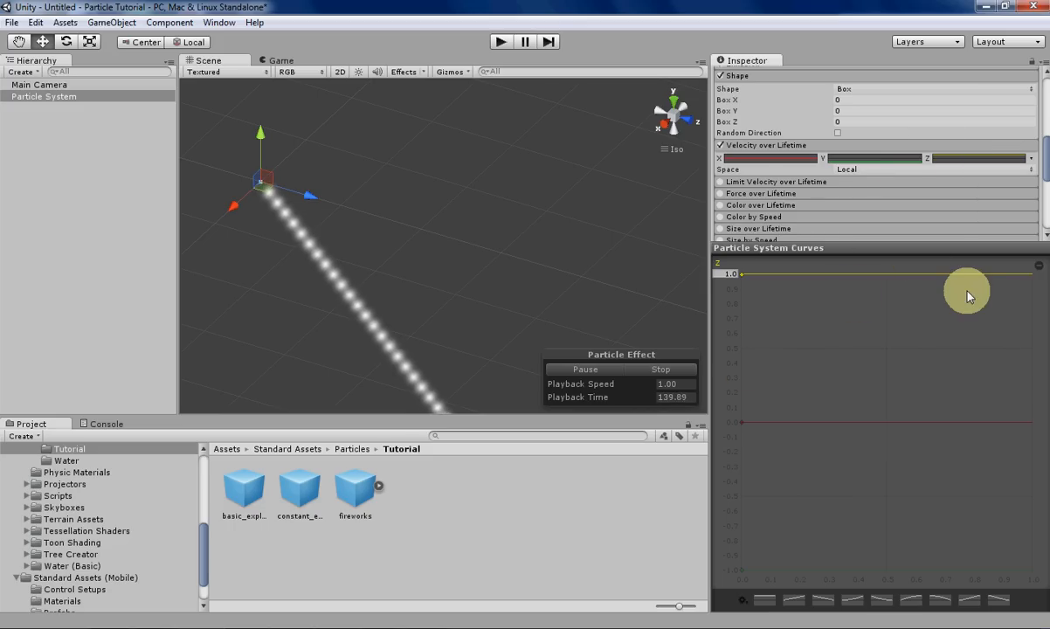
pyautogui.moveTo(801, 166)
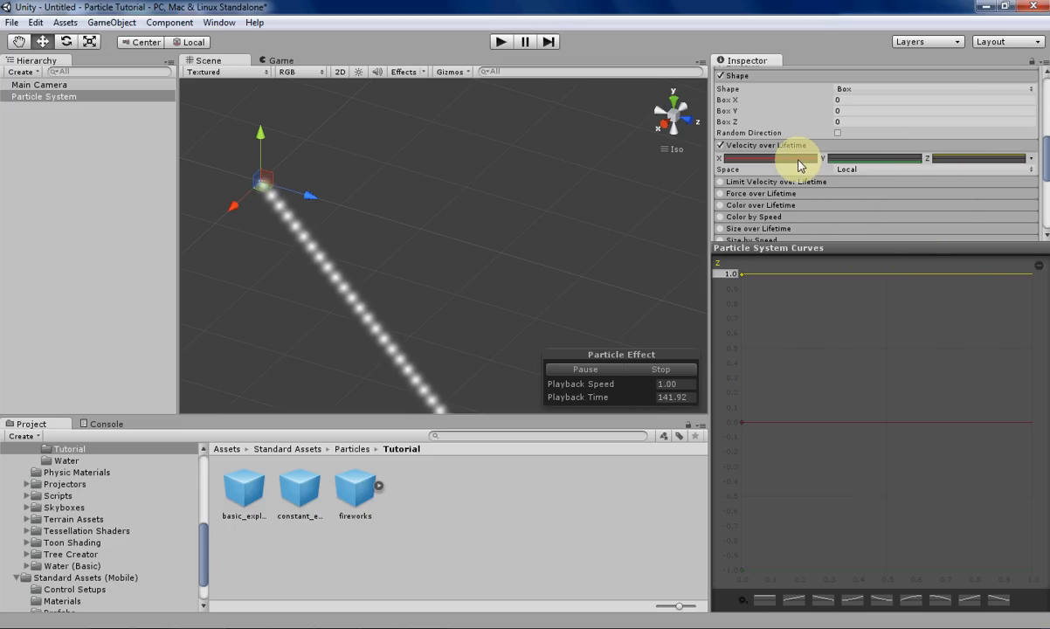
pyautogui.moveTo(846, 382)
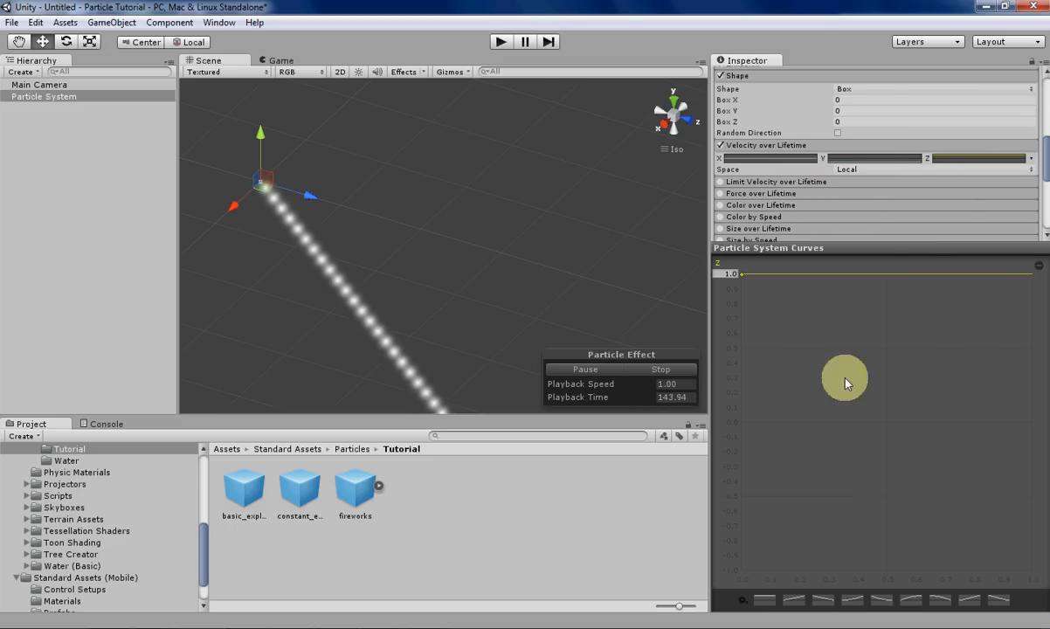
pyautogui.moveTo(871, 160)
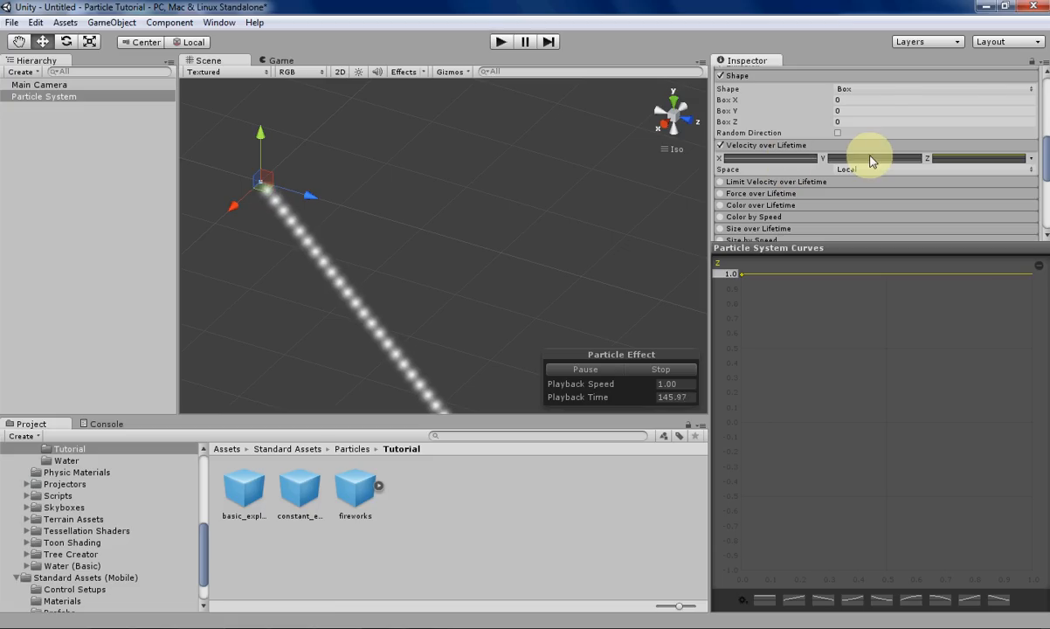
pyautogui.moveTo(859, 330)
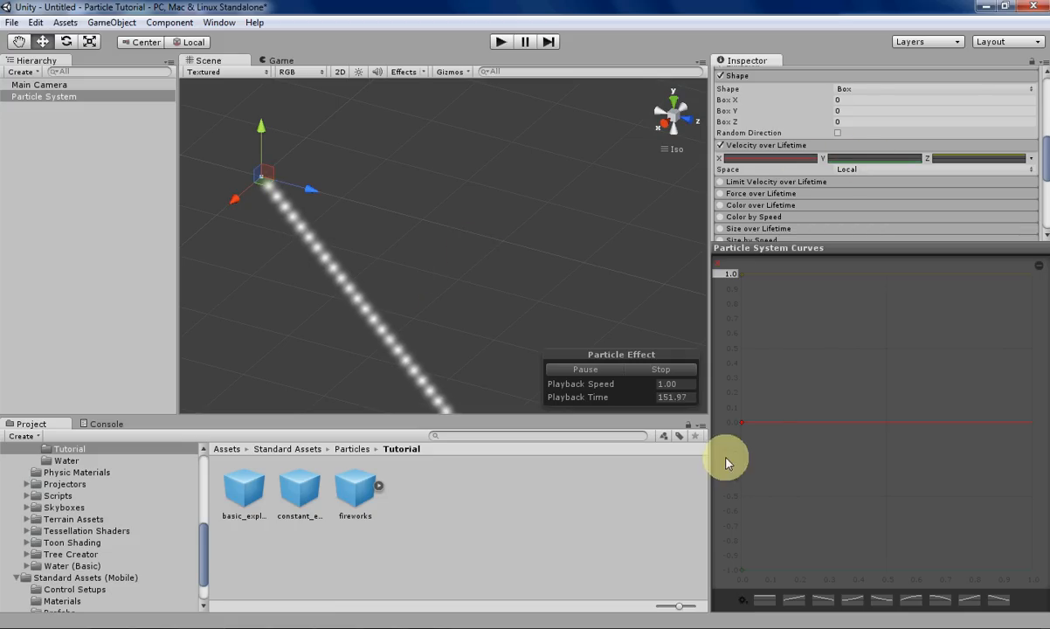
pyautogui.moveTo(795, 572)
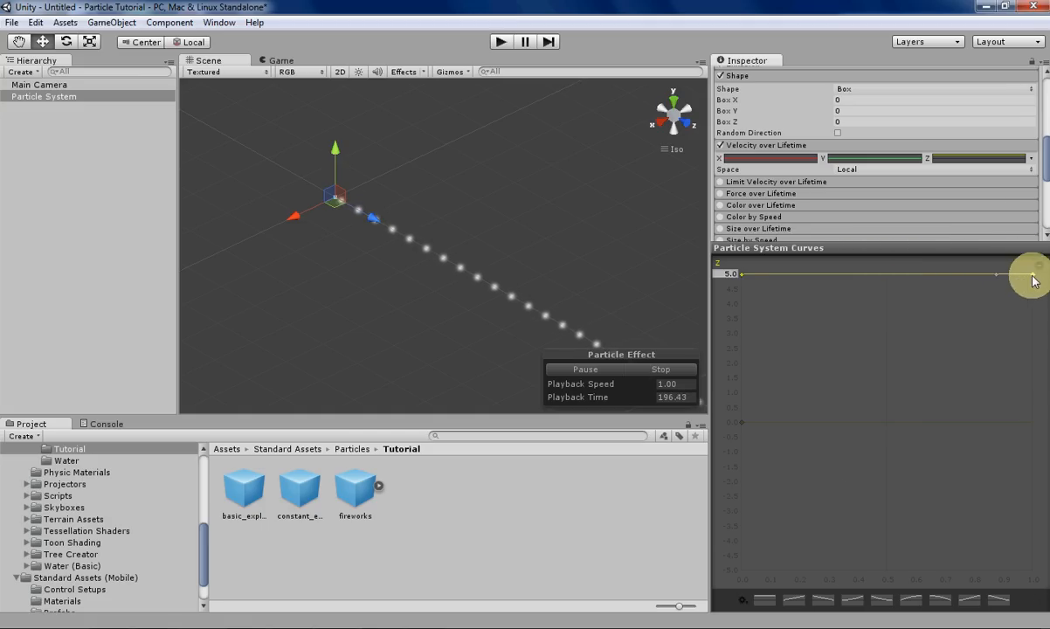
# Drag the Z curve's end keyframe from 5 down to 0
pyautogui.moveTo(1031, 274); pyautogui.dragTo(943, 353)
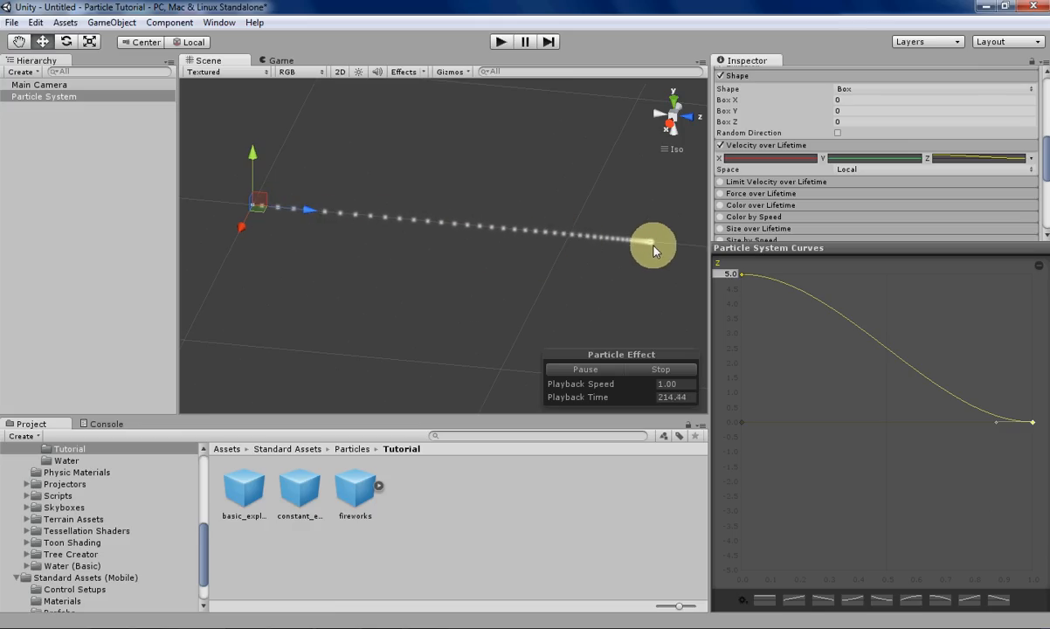
pyautogui.moveTo(582, 315)
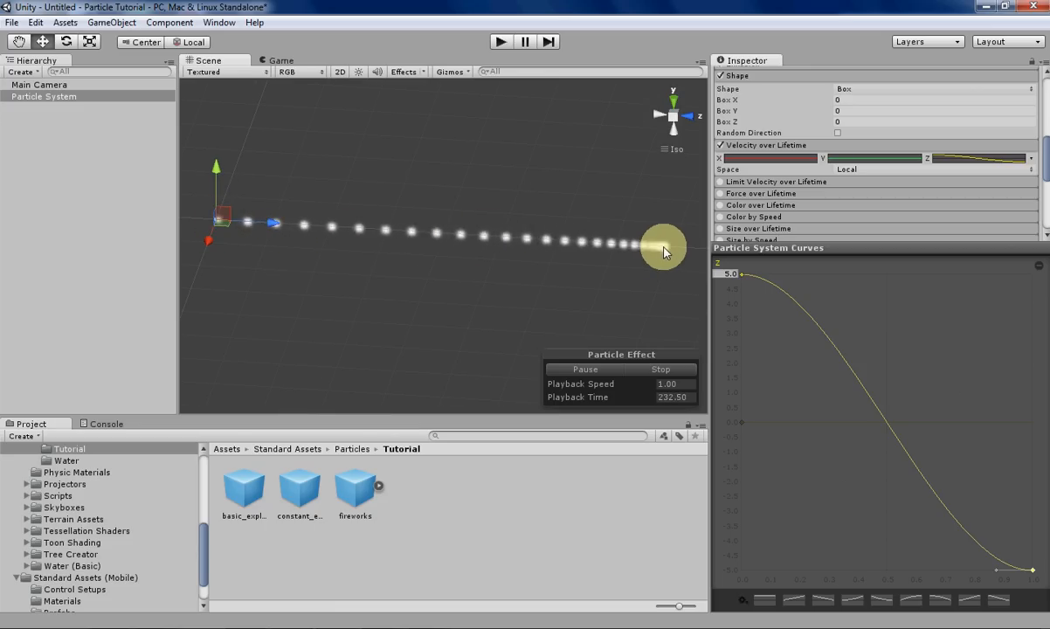
pyautogui.moveTo(217, 225)
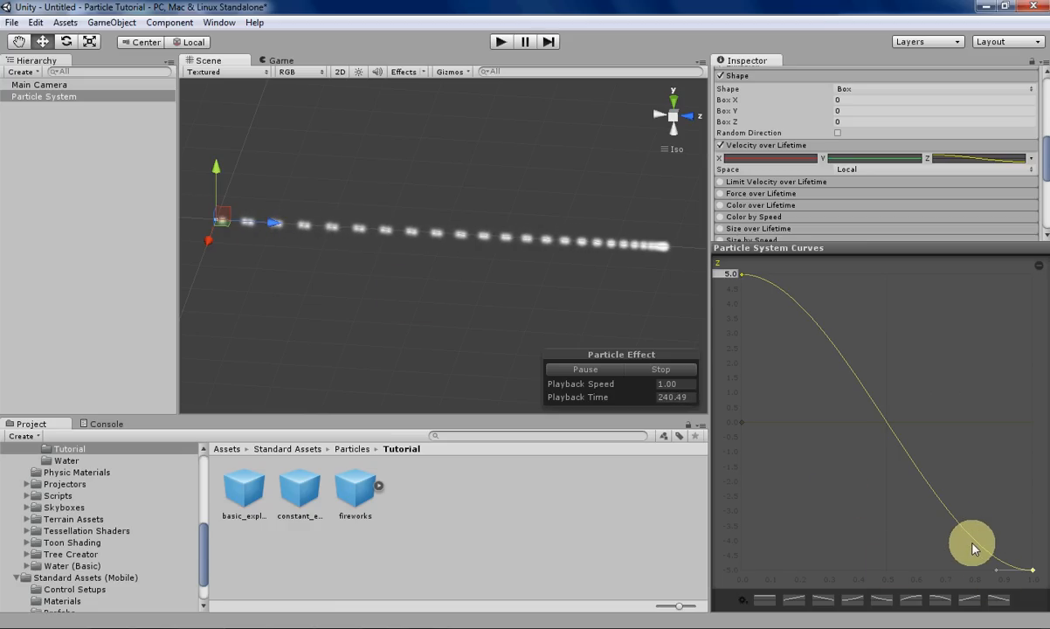
pyautogui.moveTo(996, 268)
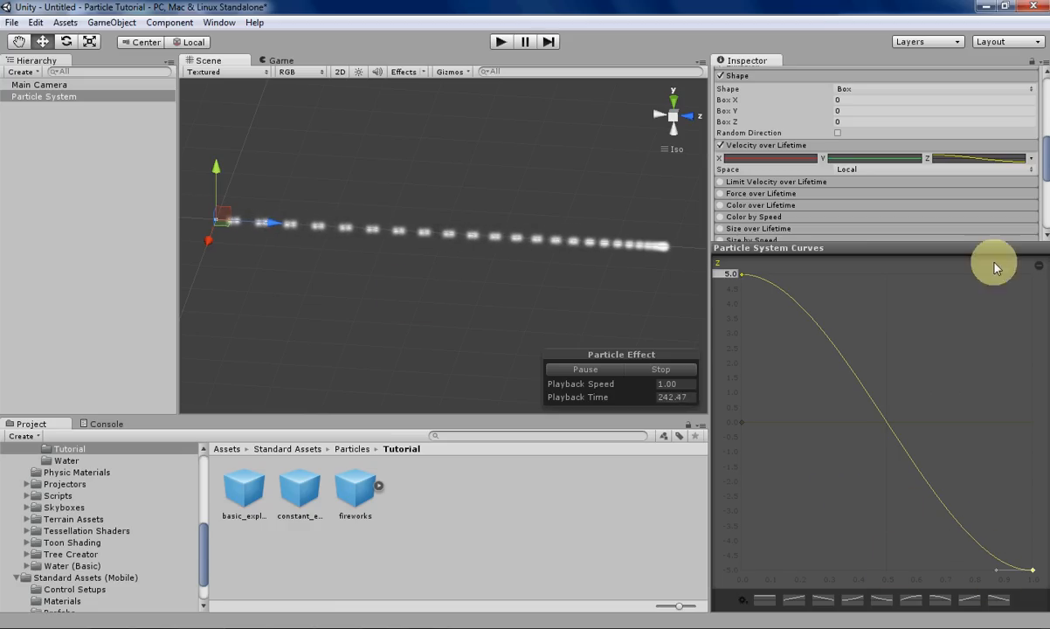
pyautogui.moveTo(834, 437)
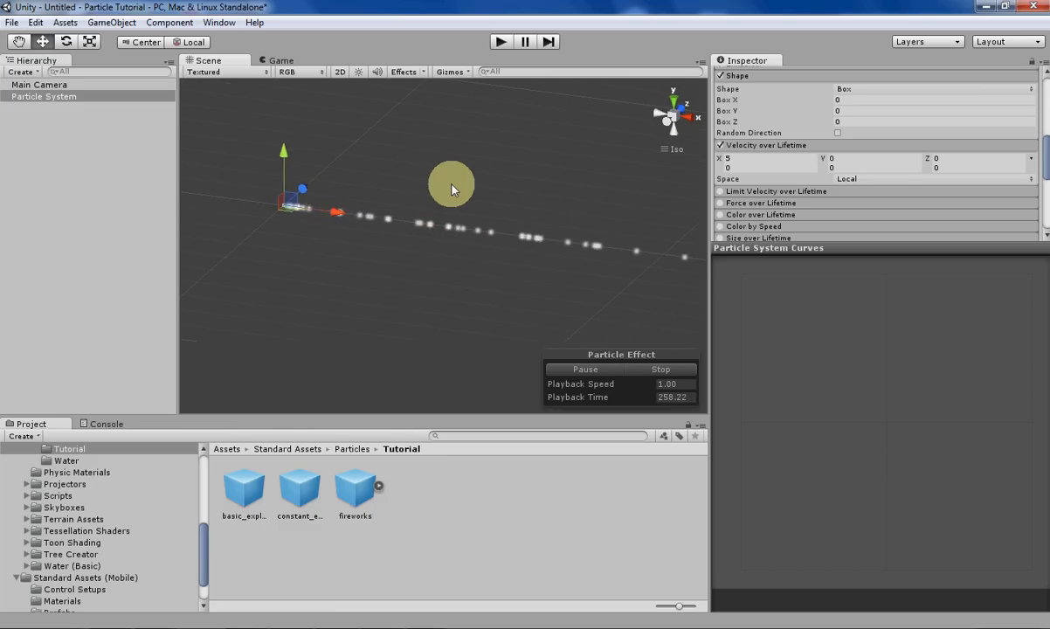
pyautogui.moveTo(736, 163)
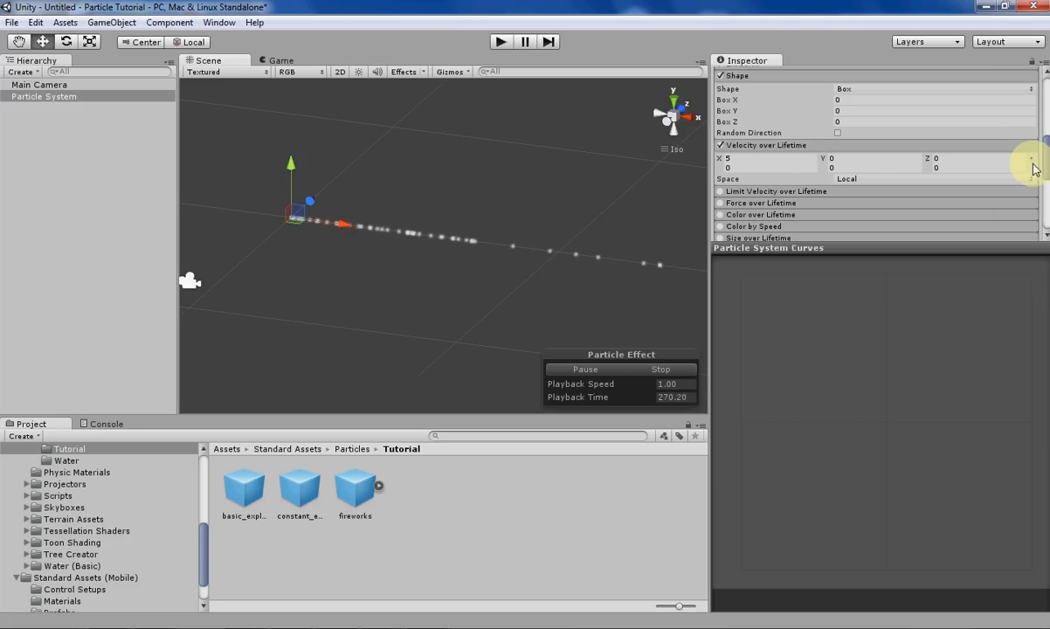
# Open the value-mode dropdown for Velocity over Lifetime
pyautogui.click(1031, 158)
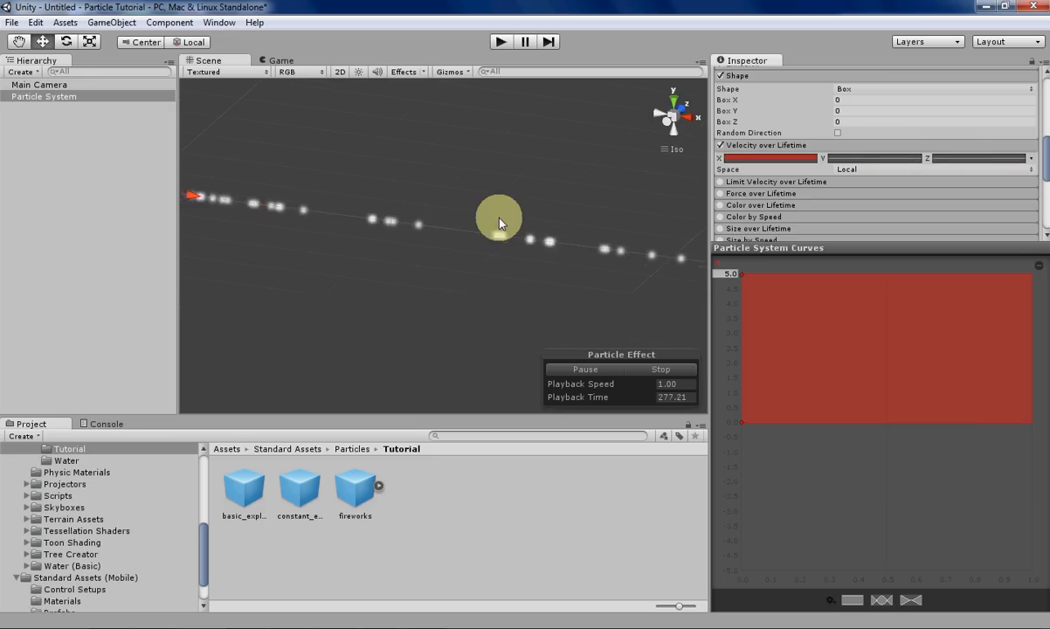
pyautogui.moveTo(867, 341)
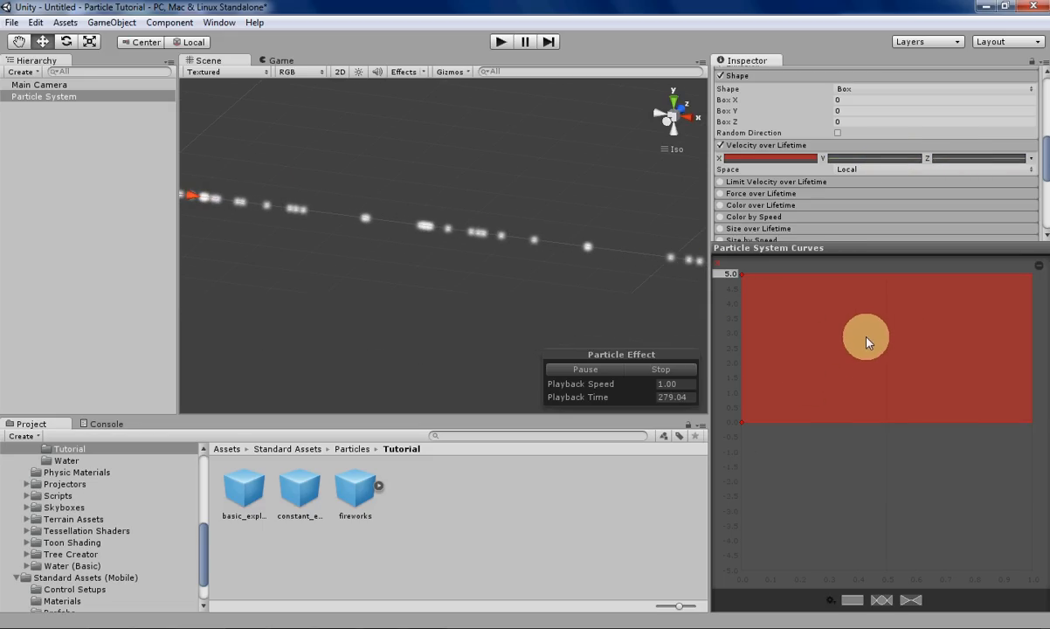
pyautogui.moveTo(830, 389)
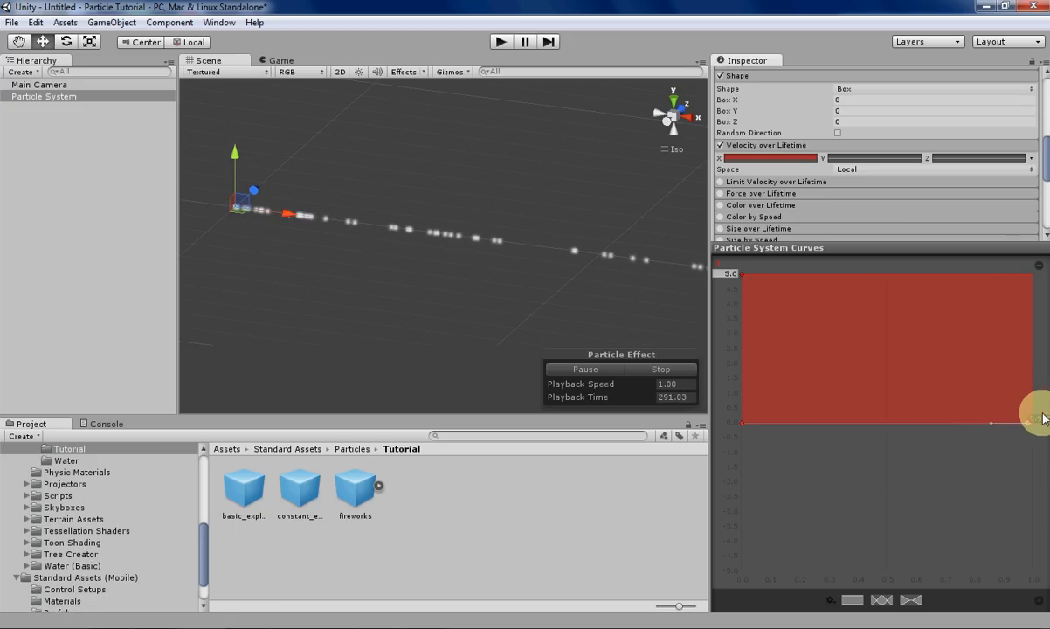
# Lower the upper X curve's end keyframe to 0 so it eases down from 5
pyautogui.moveTo(1039, 419); pyautogui.dragTo(1031, 275)
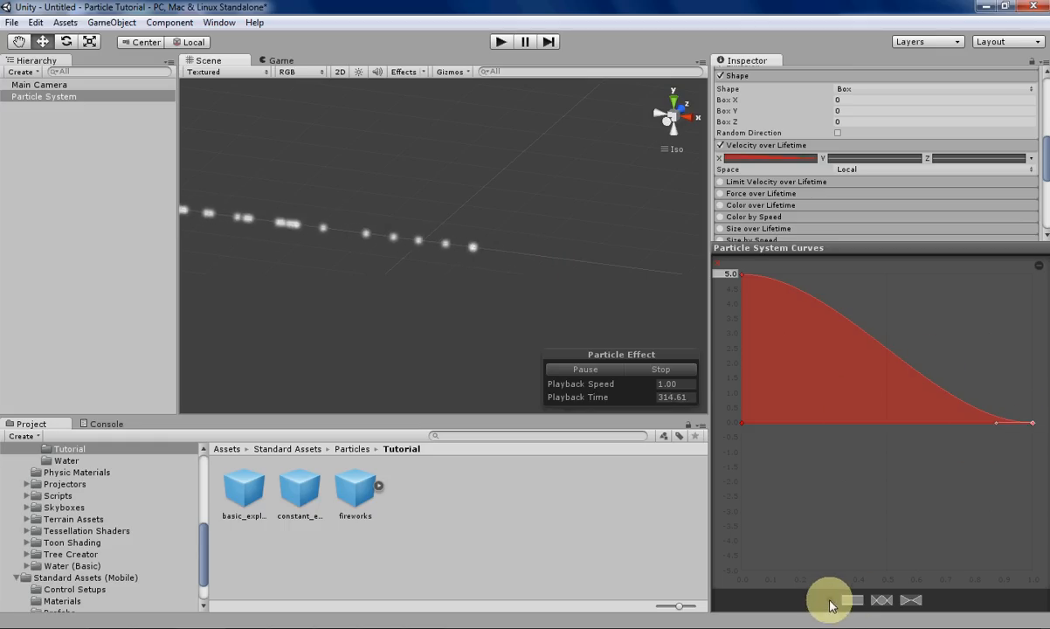
pyautogui.moveTo(899, 585)
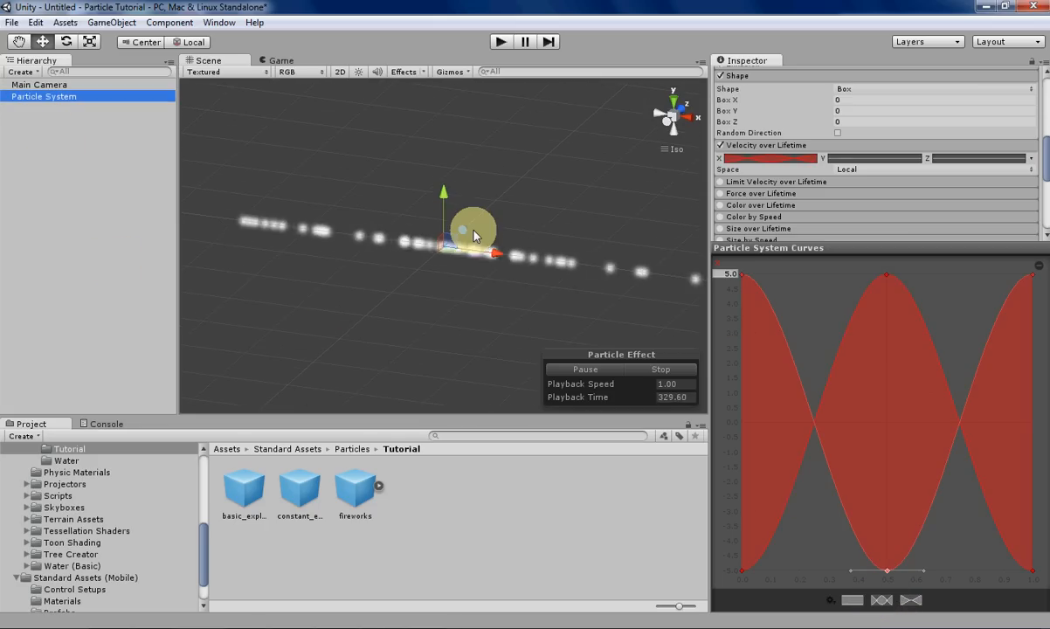
pyautogui.moveTo(816, 335)
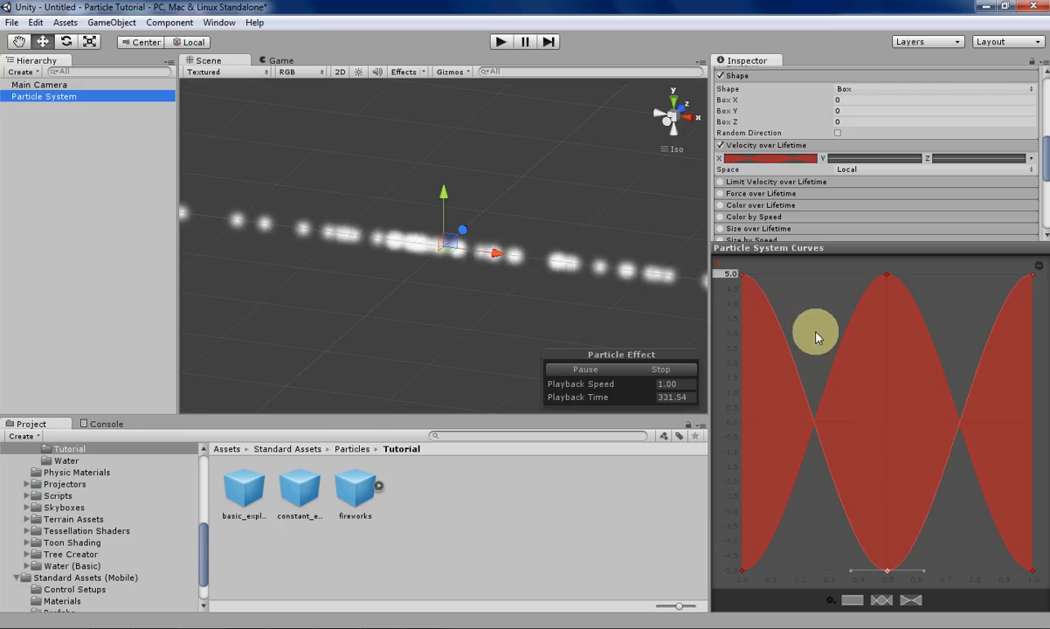
pyautogui.moveTo(924, 371)
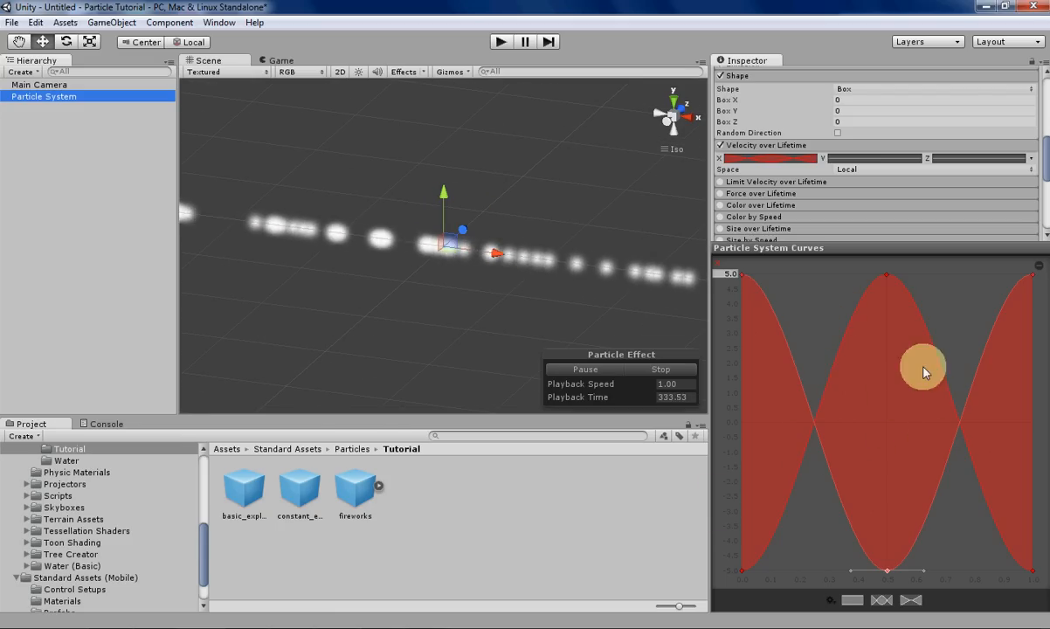
pyautogui.moveTo(766, 312)
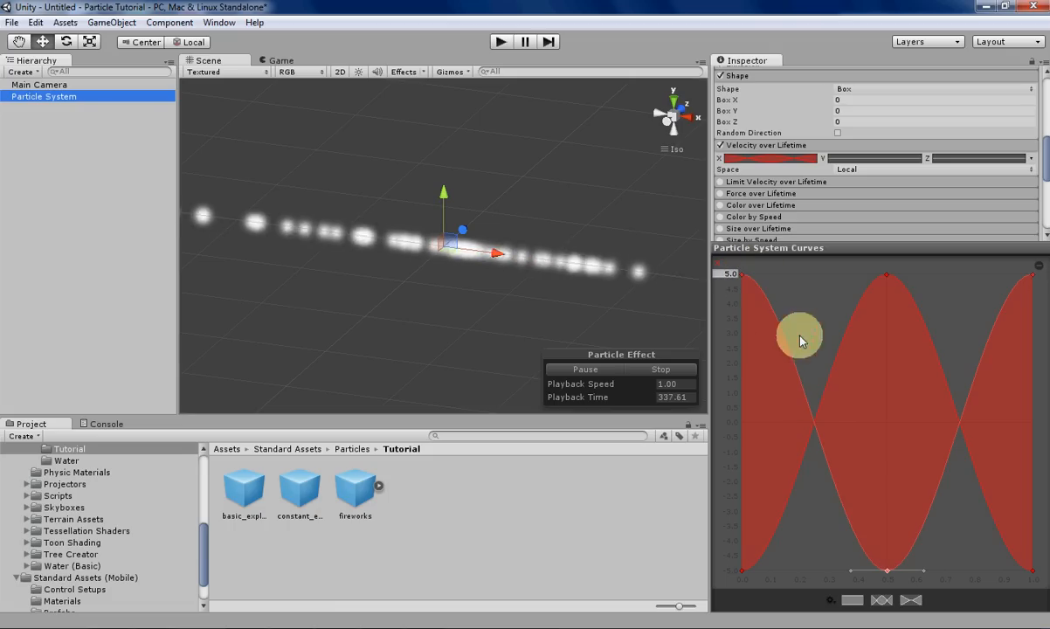
pyautogui.moveTo(1046, 273)
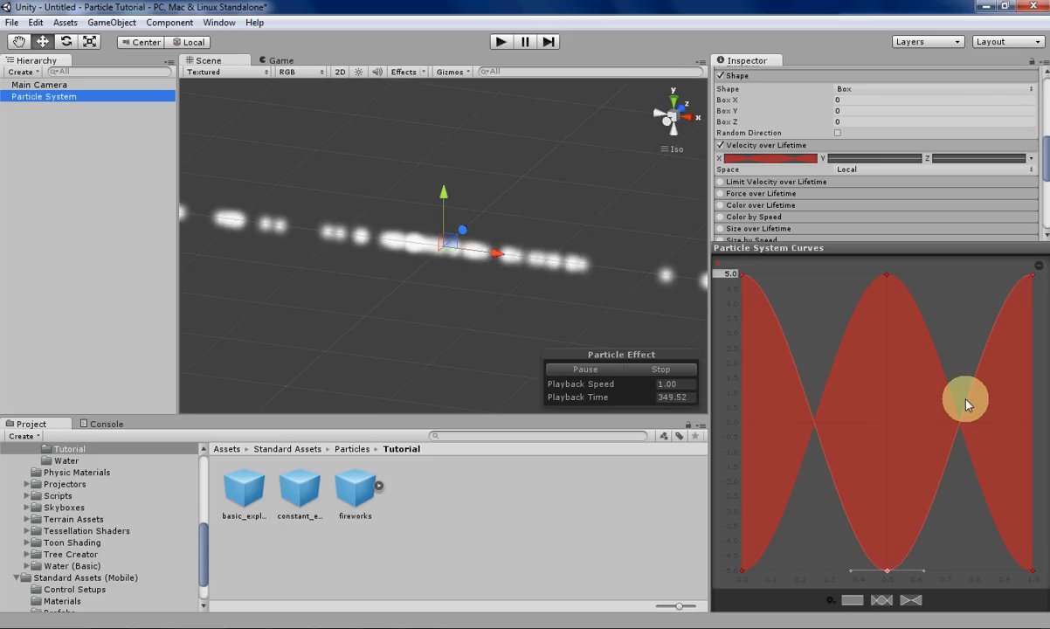
pyautogui.moveTo(1027, 279)
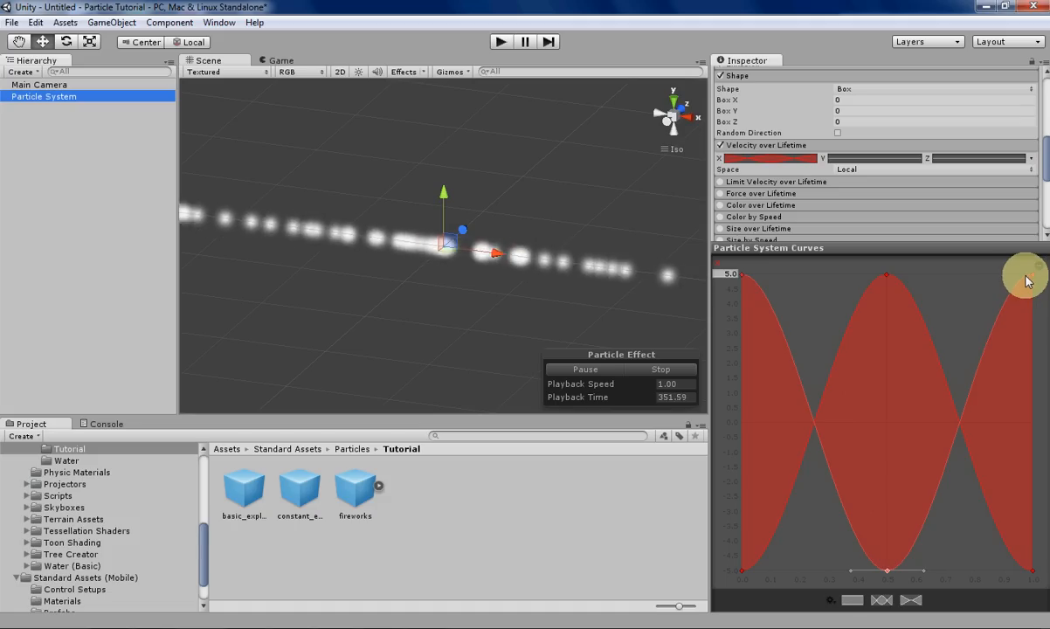
pyautogui.moveTo(447, 288)
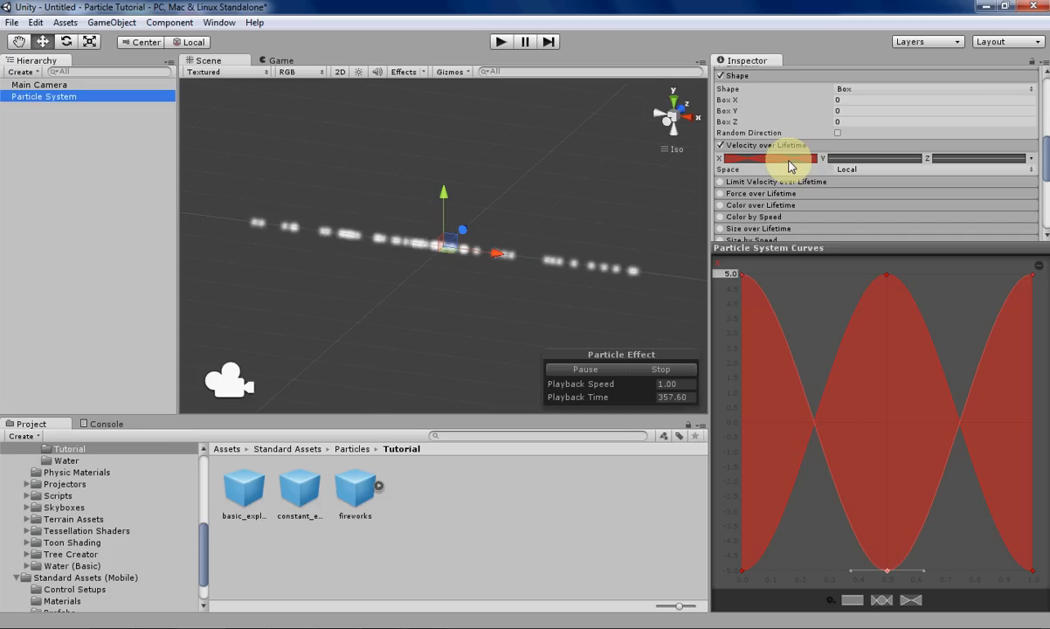
pyautogui.moveTo(978, 162)
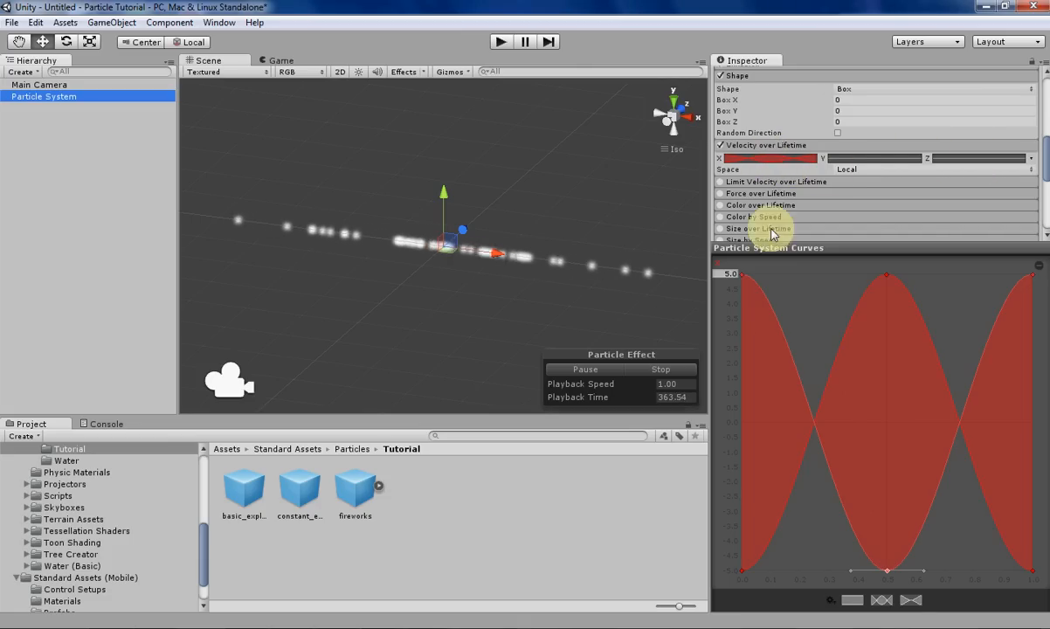
# Open the Copy/Paste context menu on the X velocity curve swatch
pyautogui.rightClick(769, 158)
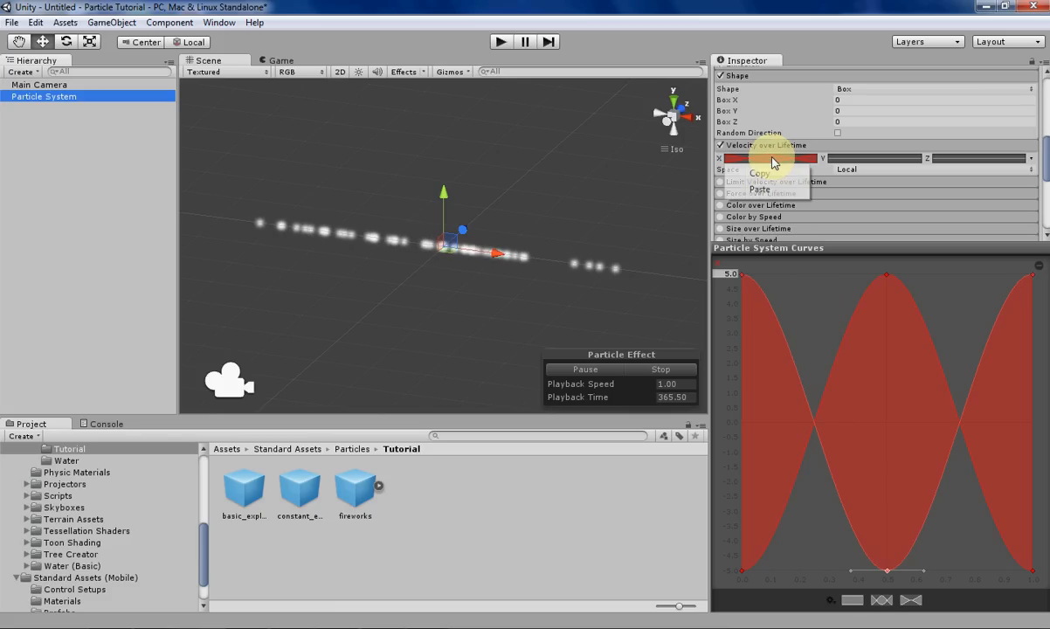